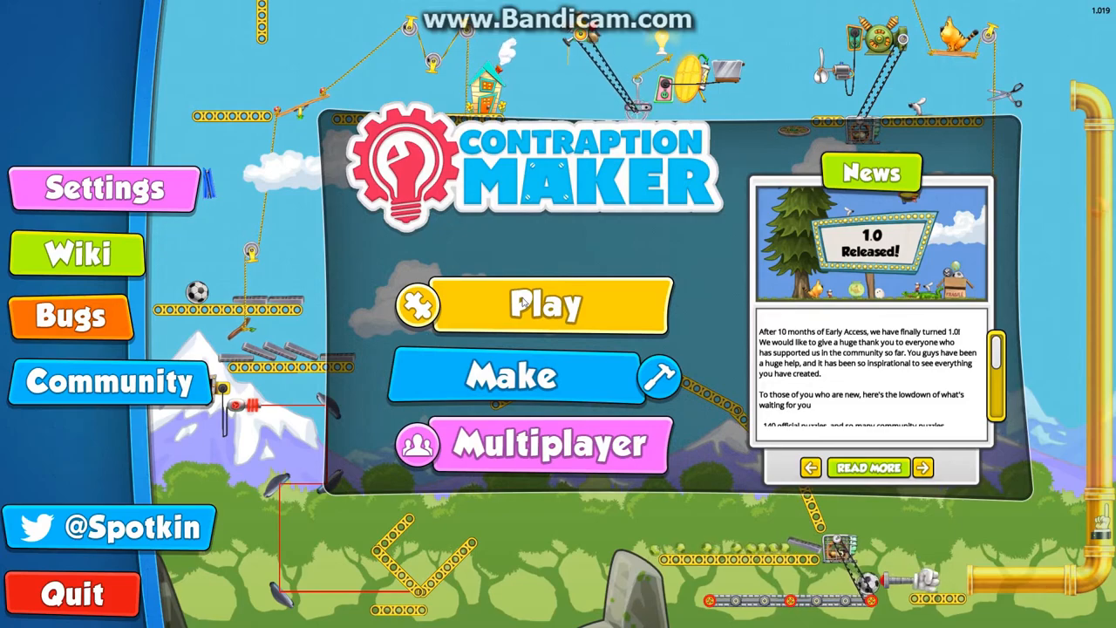
Show the community mods listing with FlappyTimTest, PinballMod and PlatformerTim.
{"action": "left_click", "coordinate": [545, 305]}
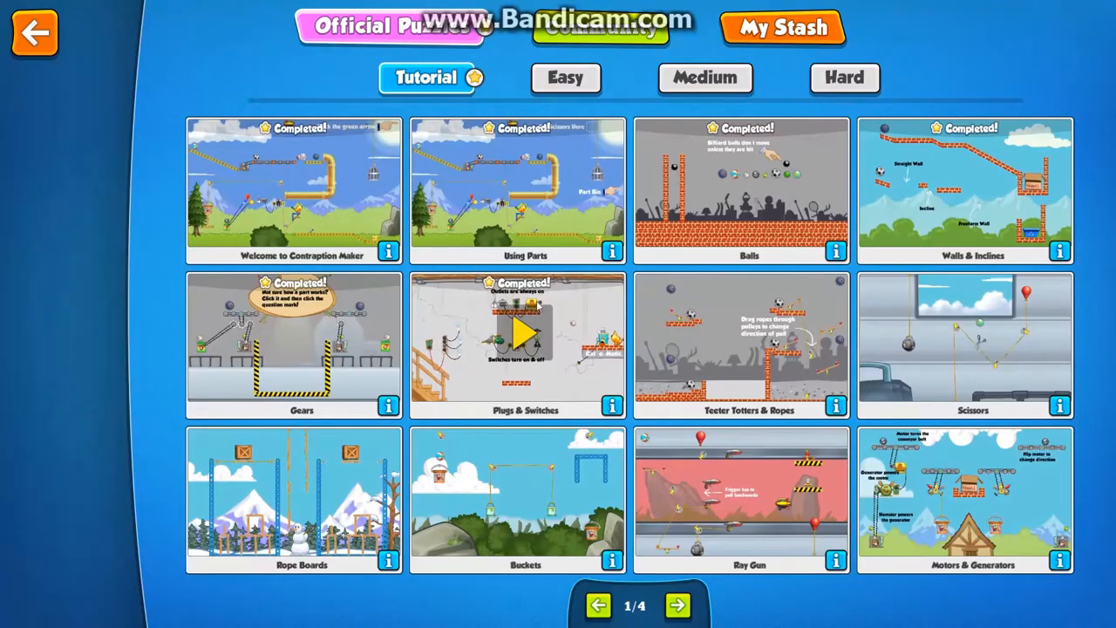
{"action": "left_click", "coordinate": [602, 28]}
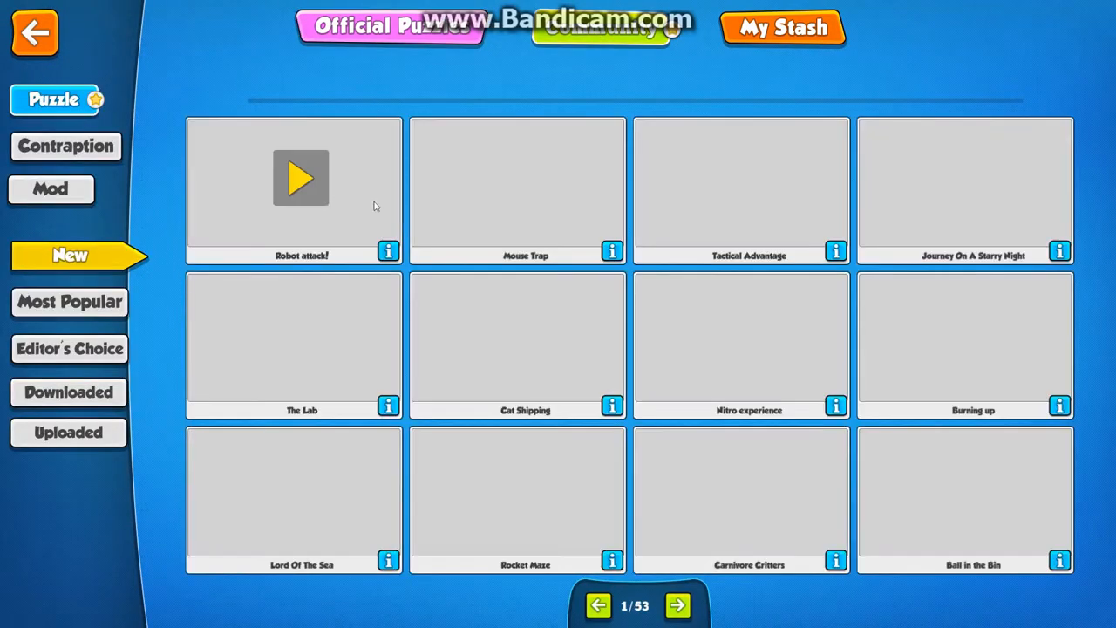
{"action": "mouse_move", "coordinate": [51, 189]}
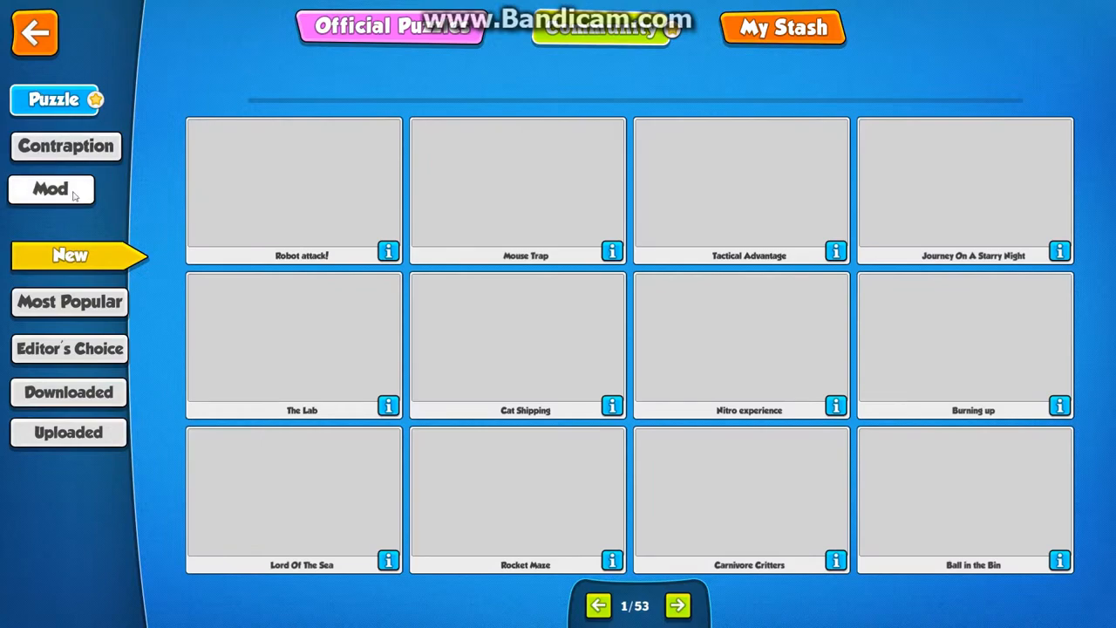
{"action": "left_click", "coordinate": [50, 190]}
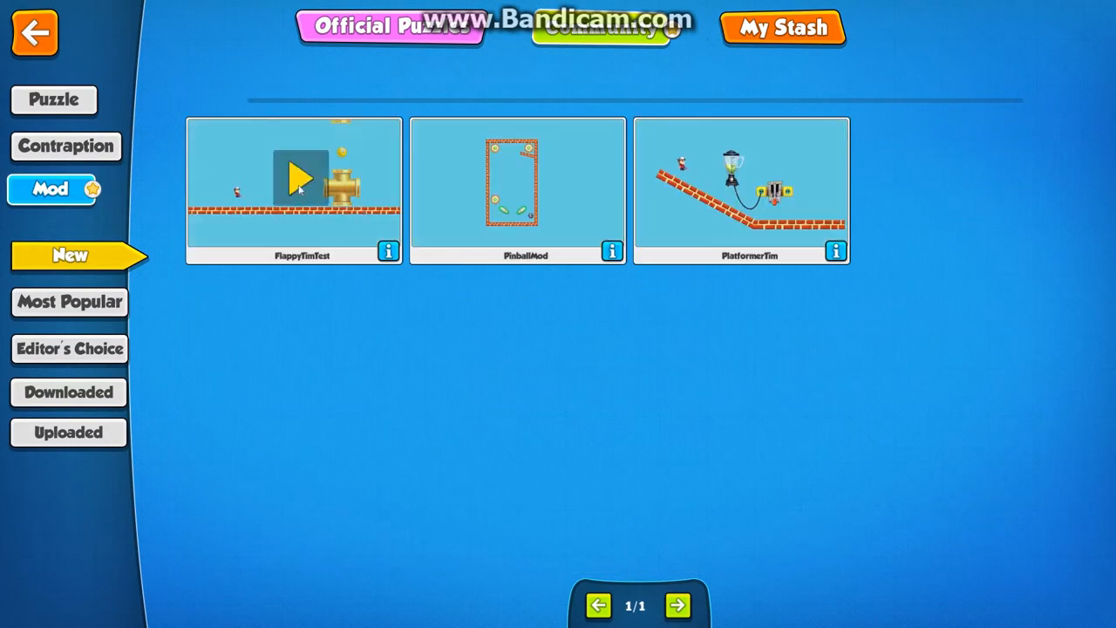
{"action": "left_click", "coordinate": [300, 178]}
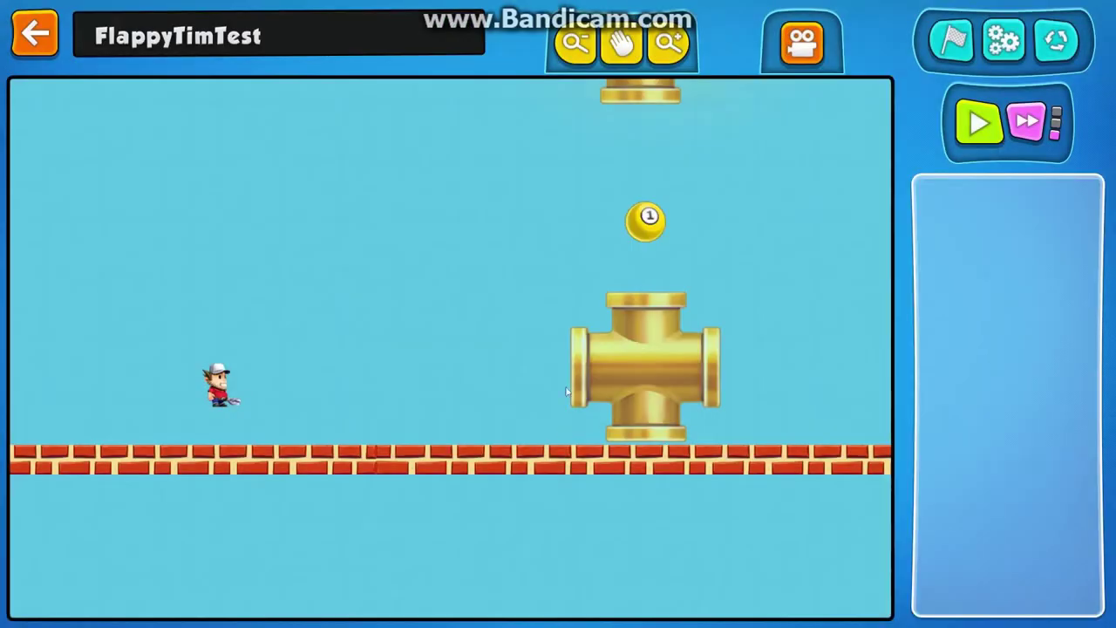
{"action": "mouse_move", "coordinate": [540, 296]}
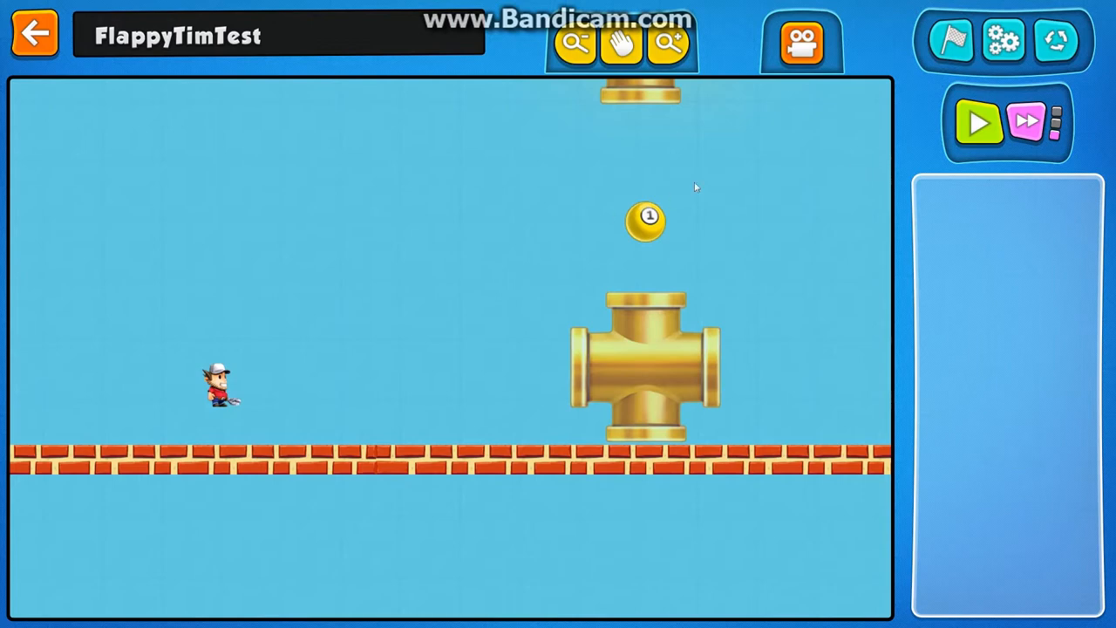
{"action": "left_click", "coordinate": [978, 122]}
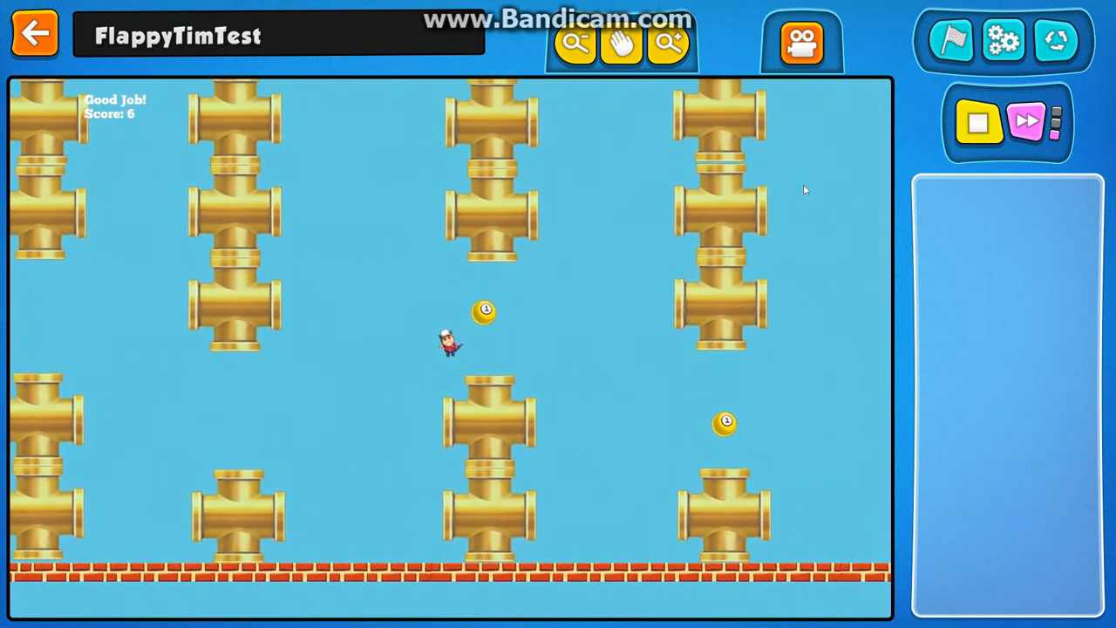
{"action": "left_click", "coordinate": [977, 123]}
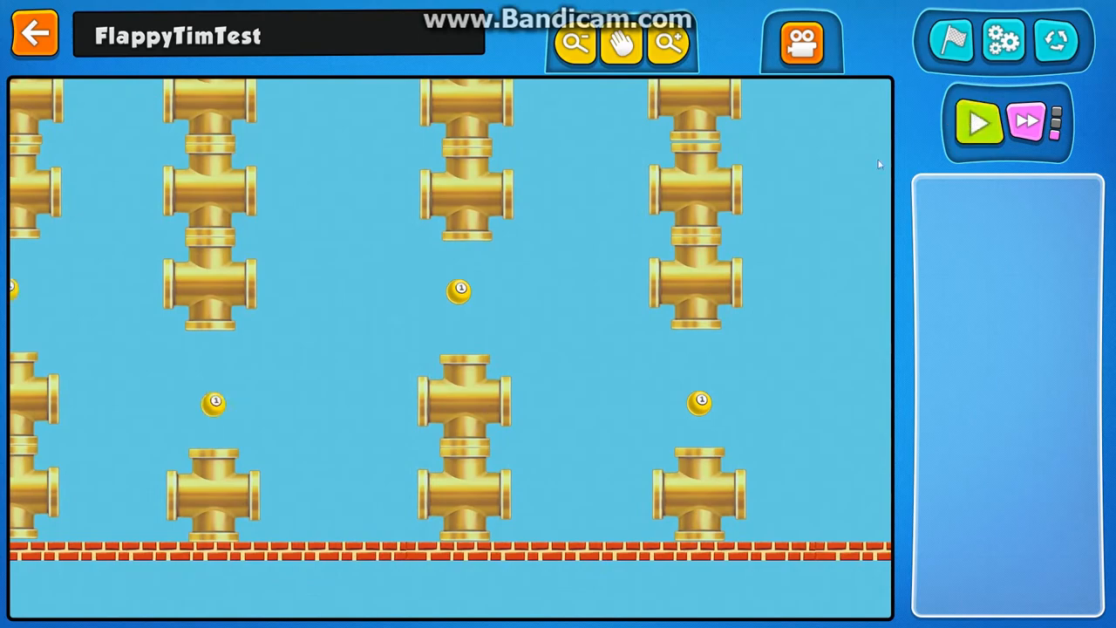
{"action": "left_click", "coordinate": [35, 34]}
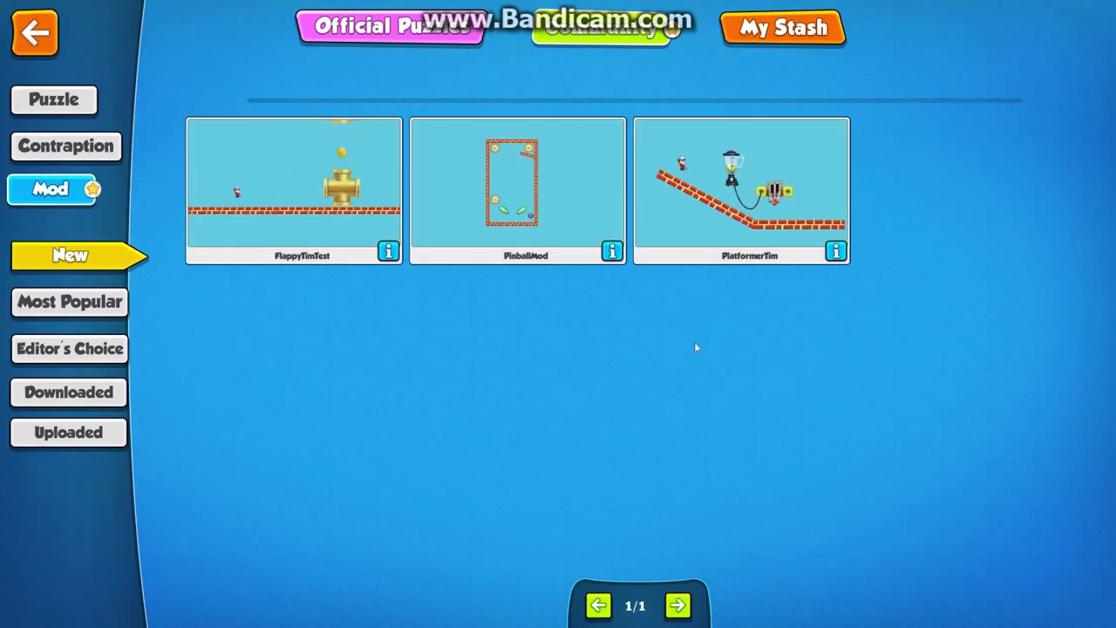
{"action": "left_click", "coordinate": [517, 183]}
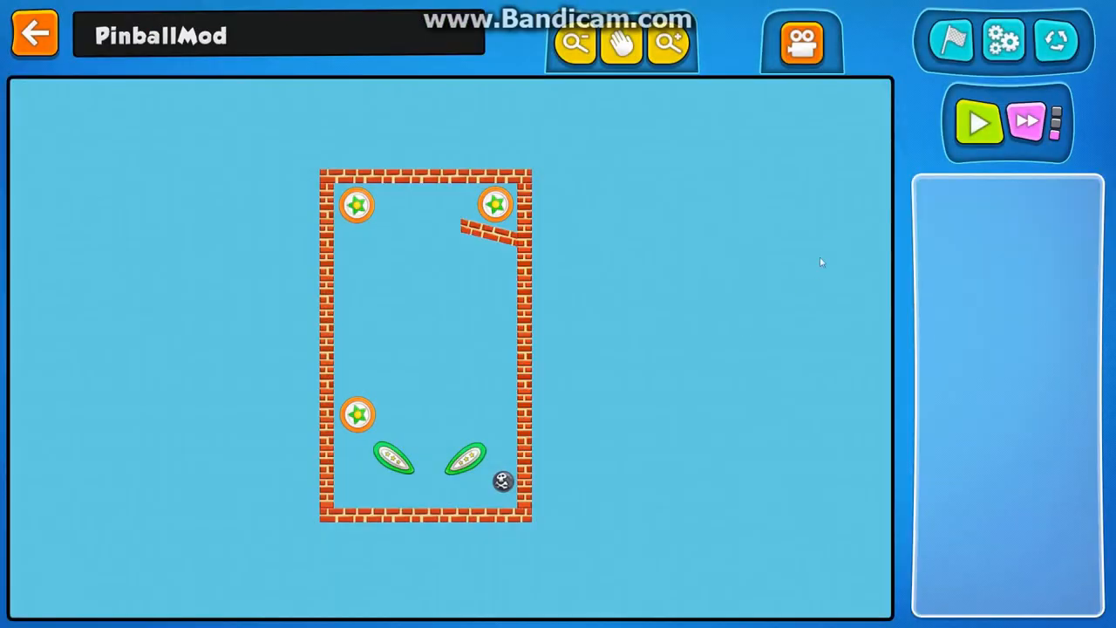
{"action": "left_click", "coordinate": [978, 122]}
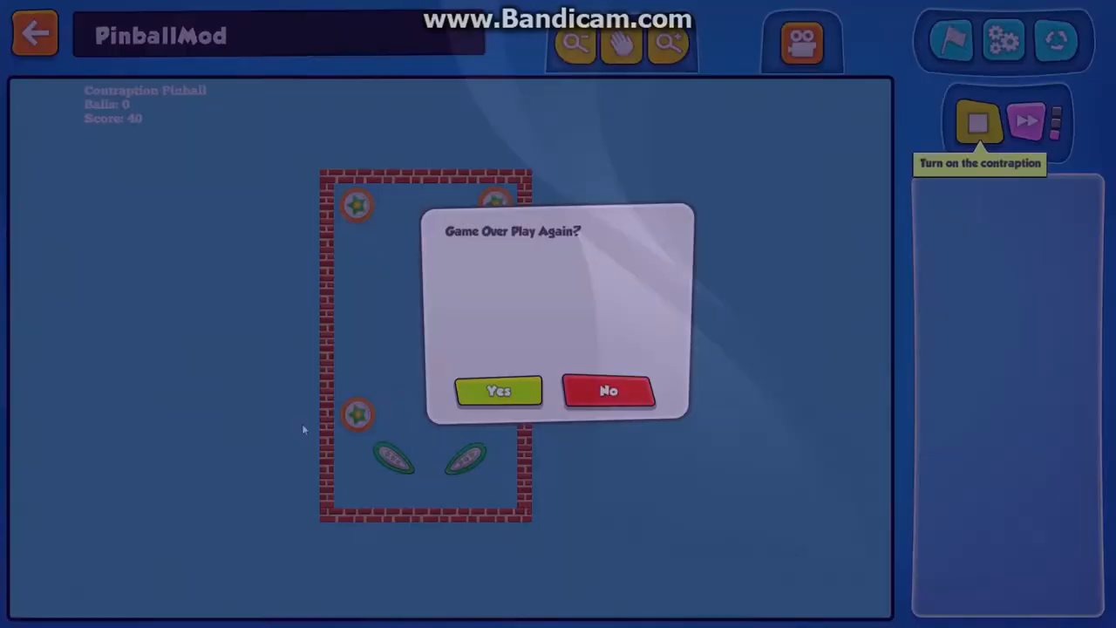
{"action": "left_click", "coordinate": [499, 390]}
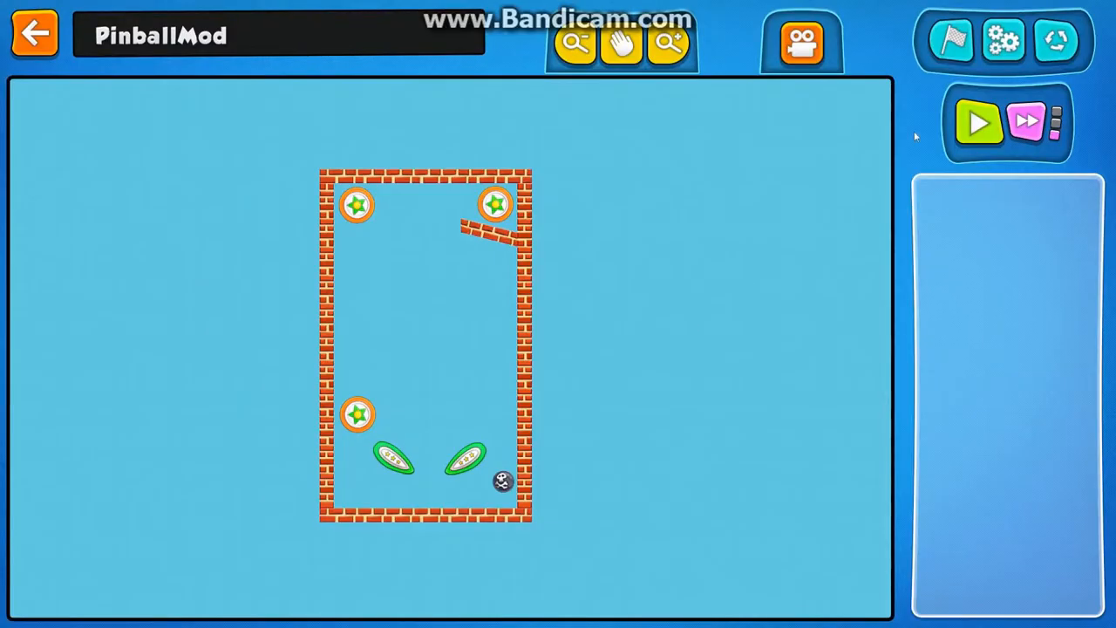
{"action": "left_click", "coordinate": [35, 33]}
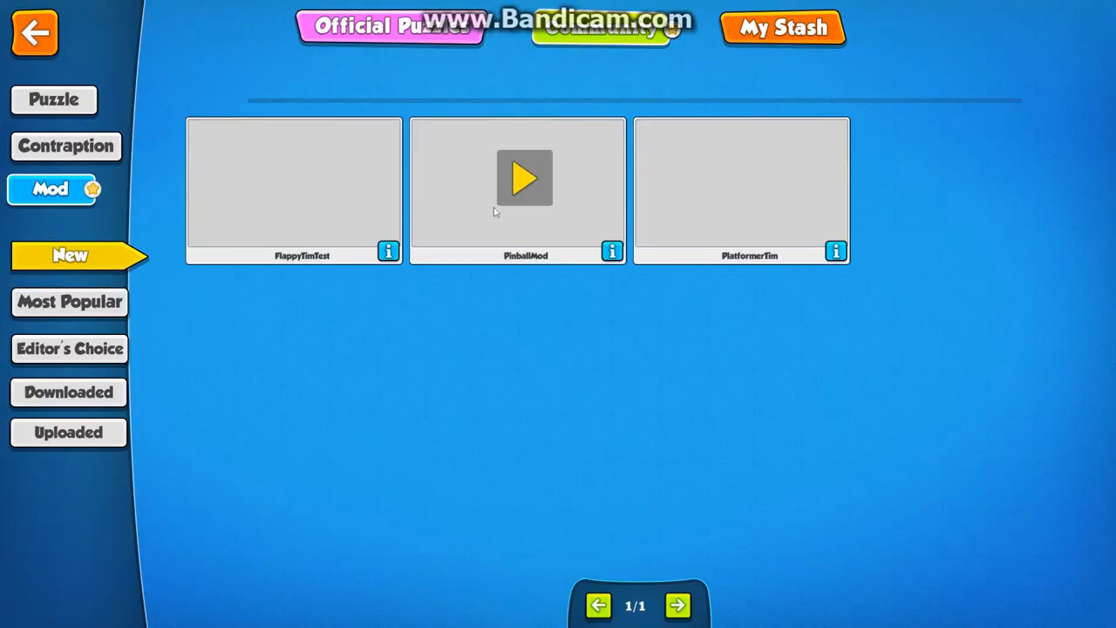
Play the PlatformerTim mod past its intro message, then return to the main menu.
{"action": "left_click", "coordinate": [740, 191]}
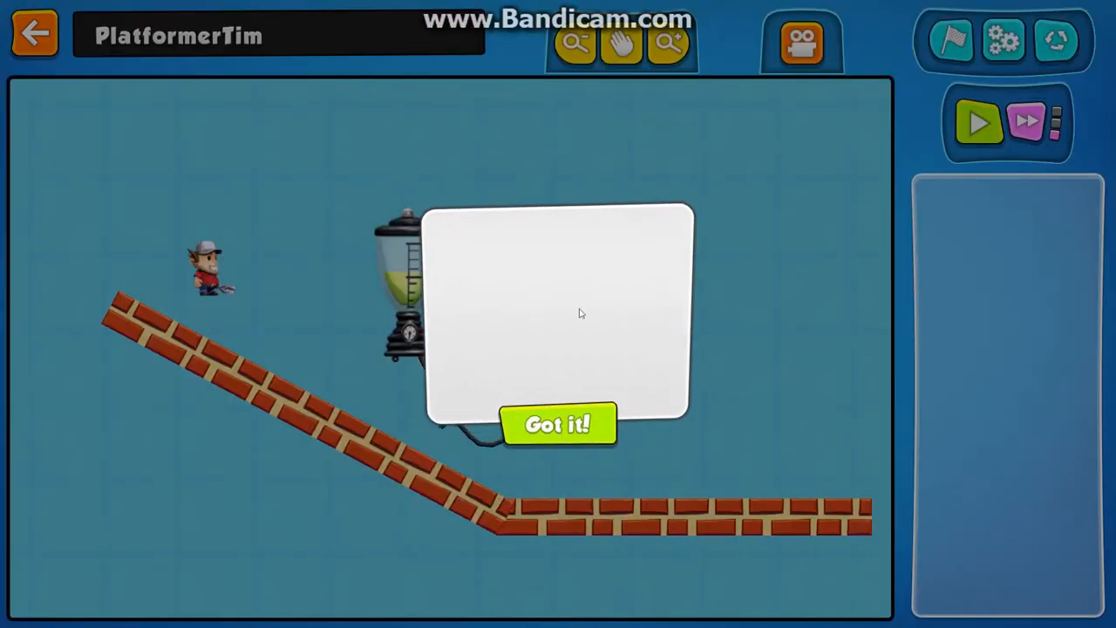
{"action": "left_click", "coordinate": [557, 425]}
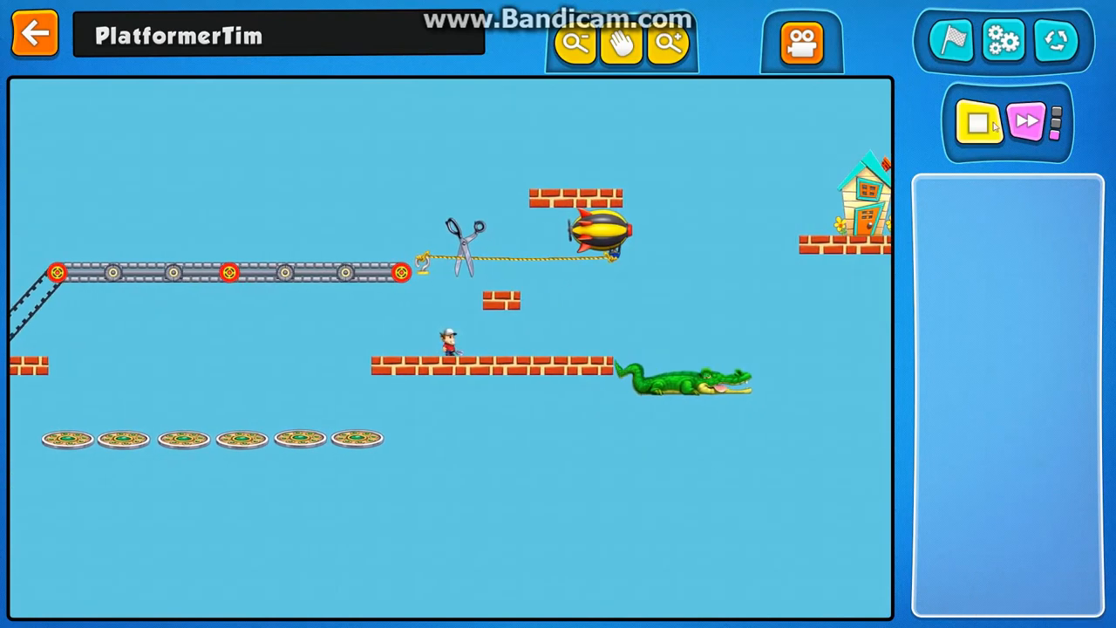
{"action": "left_click", "coordinate": [35, 33]}
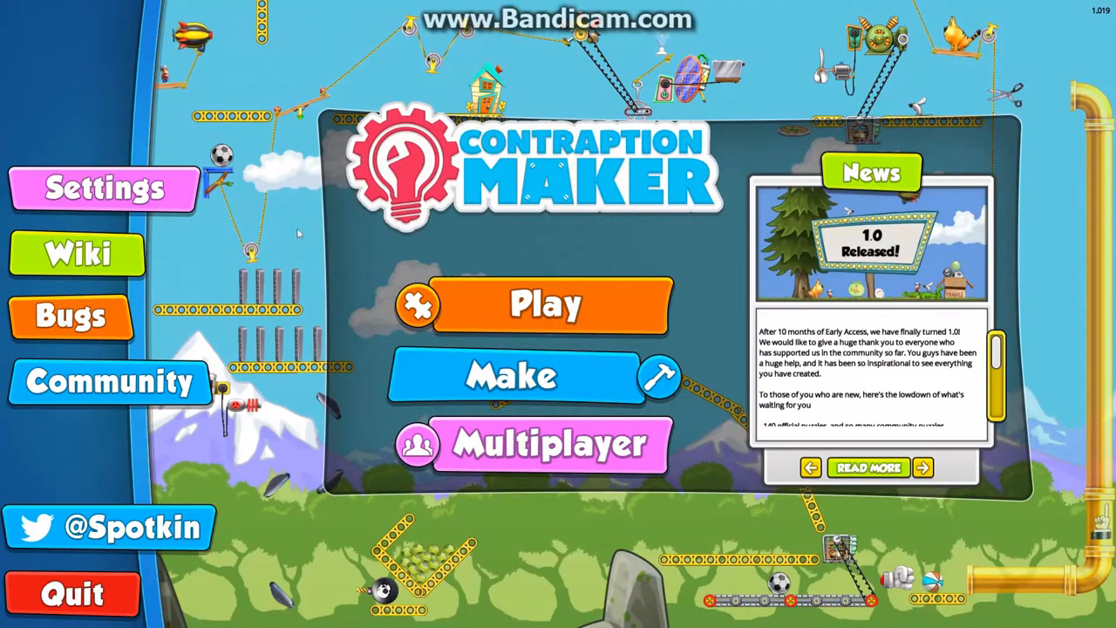
Load PinballMod in the editor and display its script beside the pinball table.
{"action": "left_click", "coordinate": [511, 377]}
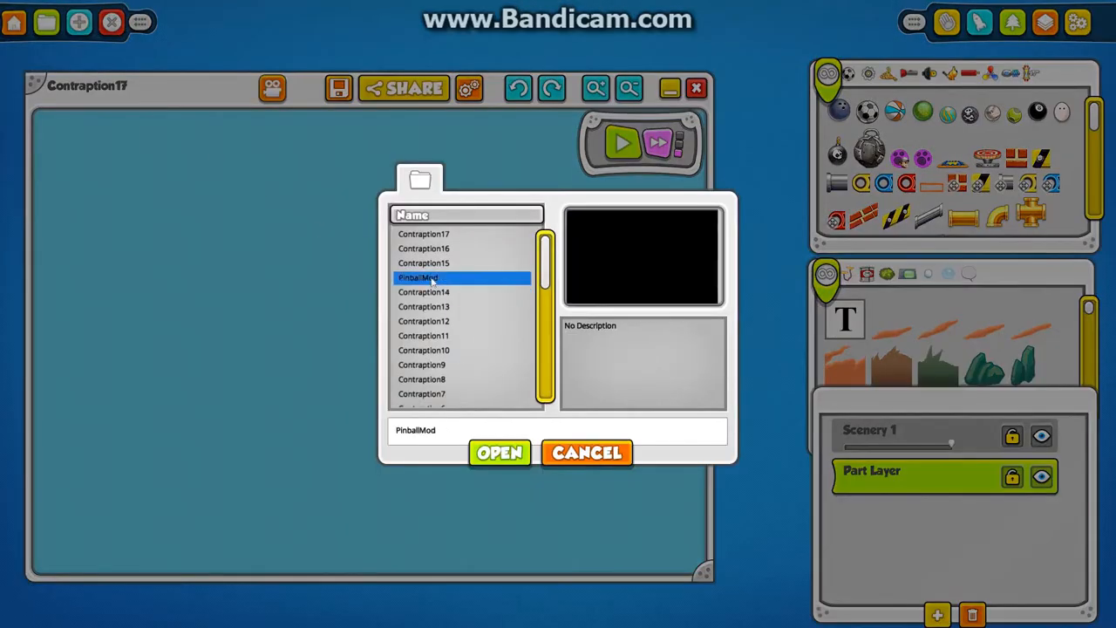
{"action": "left_click", "coordinate": [499, 453]}
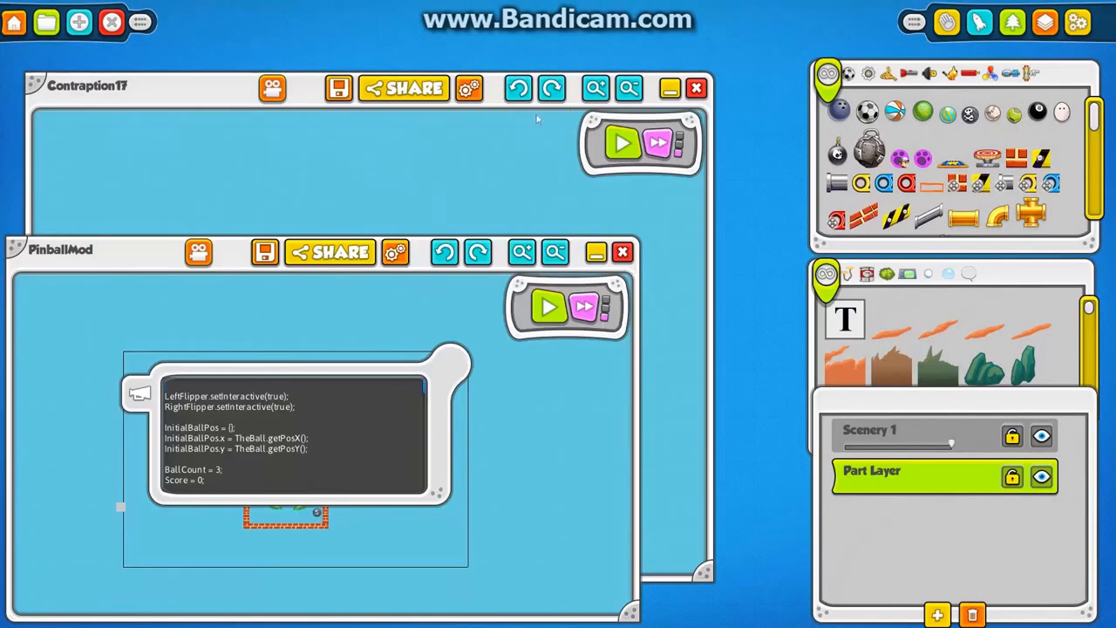
{"action": "left_click", "coordinate": [696, 88]}
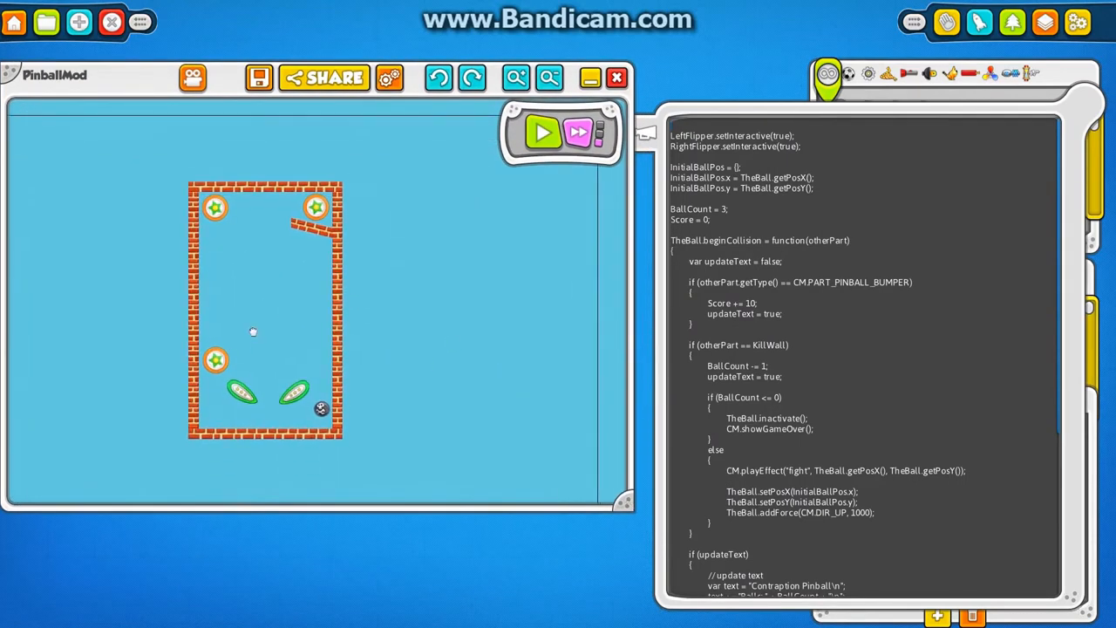
{"action": "mouse_move", "coordinate": [989, 266]}
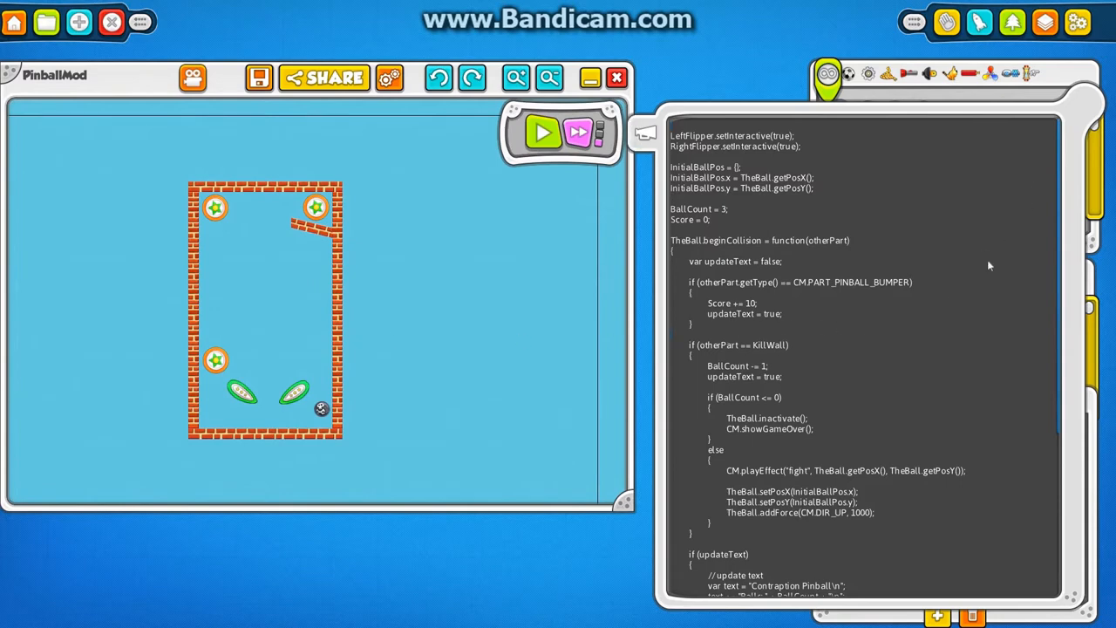
{"action": "mouse_move", "coordinate": [948, 251]}
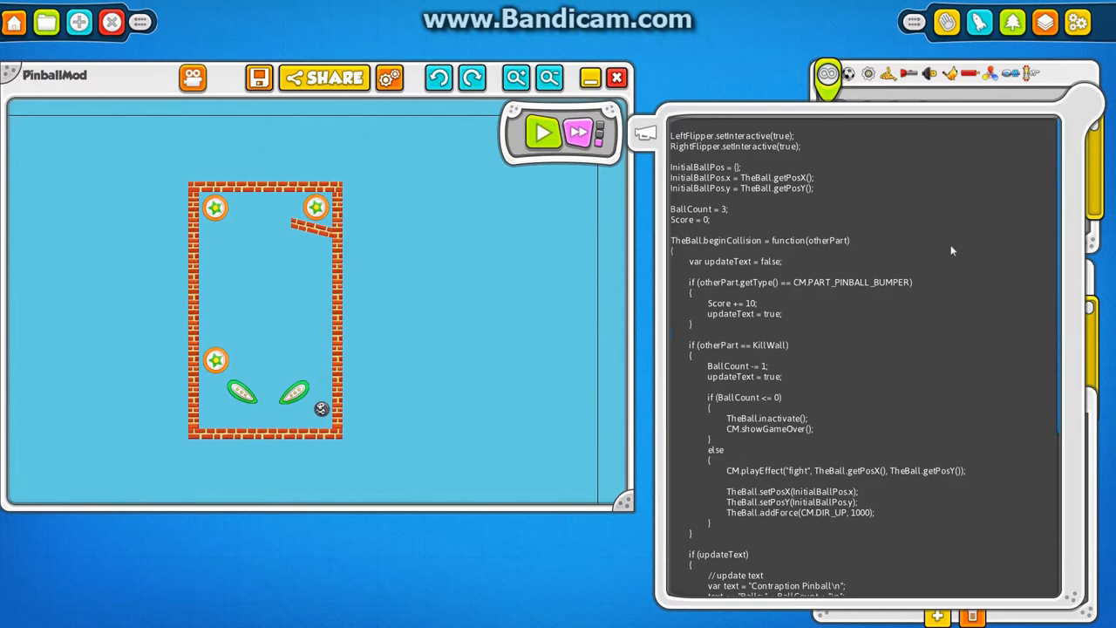
{"action": "mouse_move", "coordinate": [687, 237]}
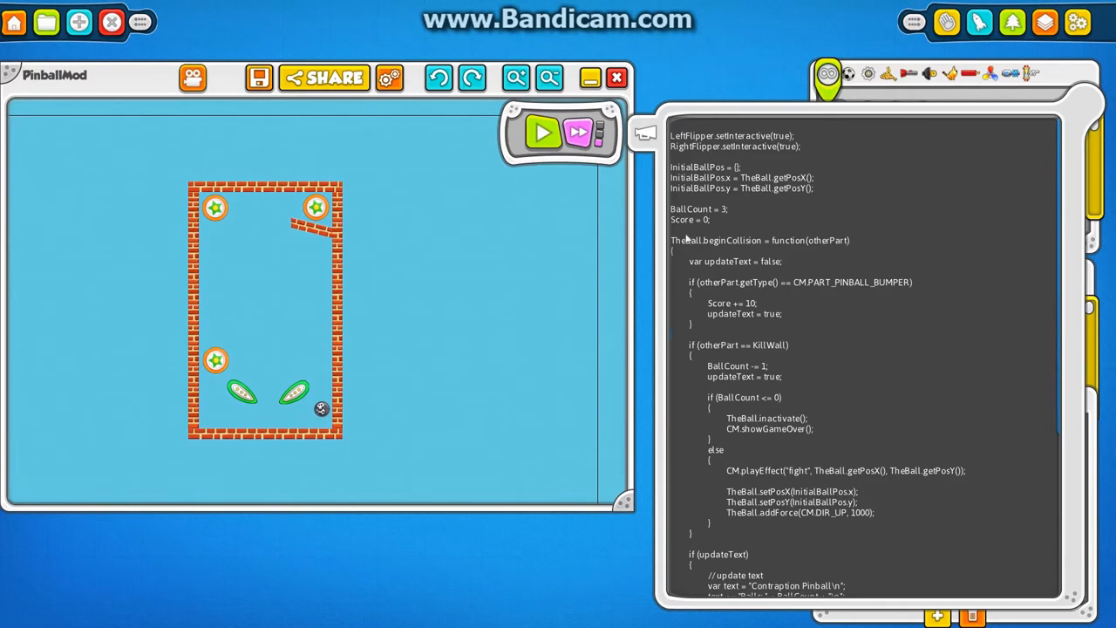
{"action": "mouse_move", "coordinate": [843, 299]}
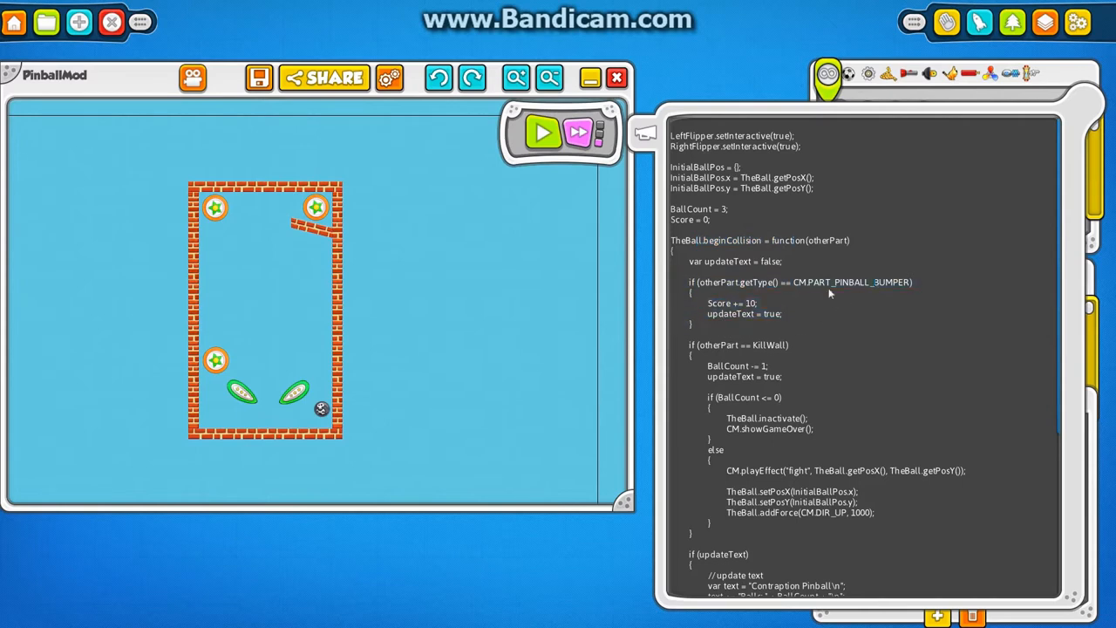
{"action": "scroll", "scroll_direction": "down", "scroll_amount": 3}
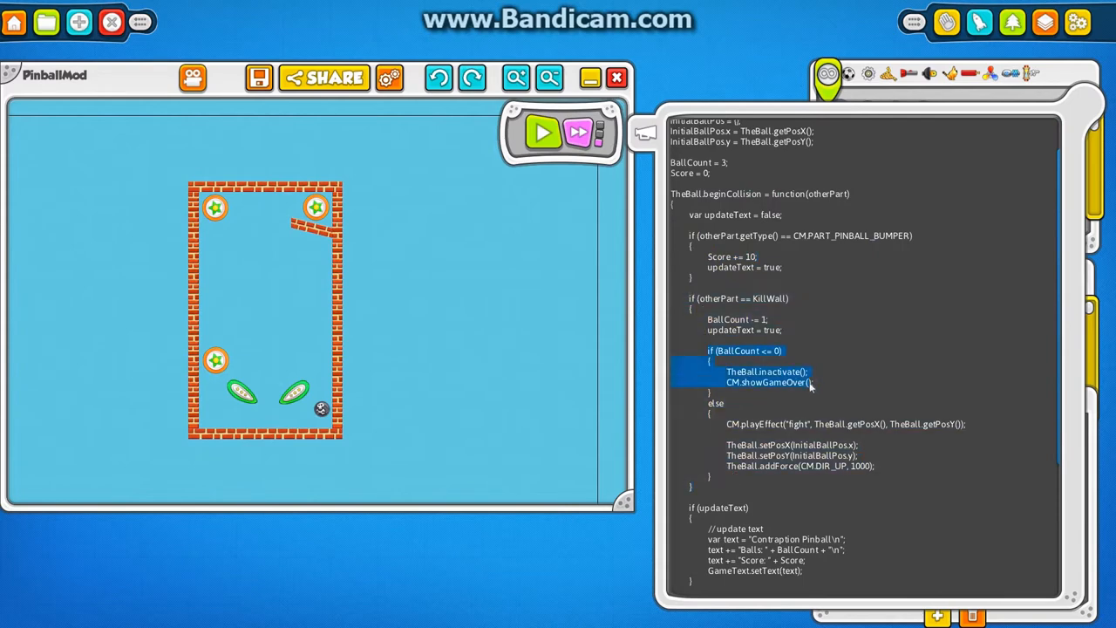
{"action": "scroll", "scroll_direction": "down", "scroll_amount": 3}
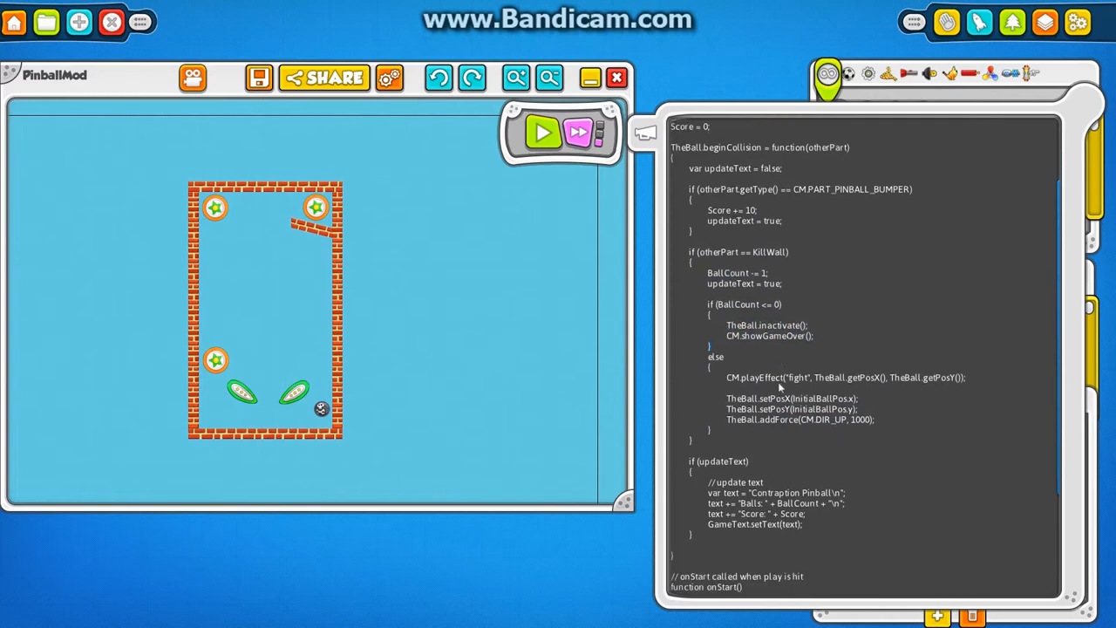
{"action": "mouse_move", "coordinate": [801, 429]}
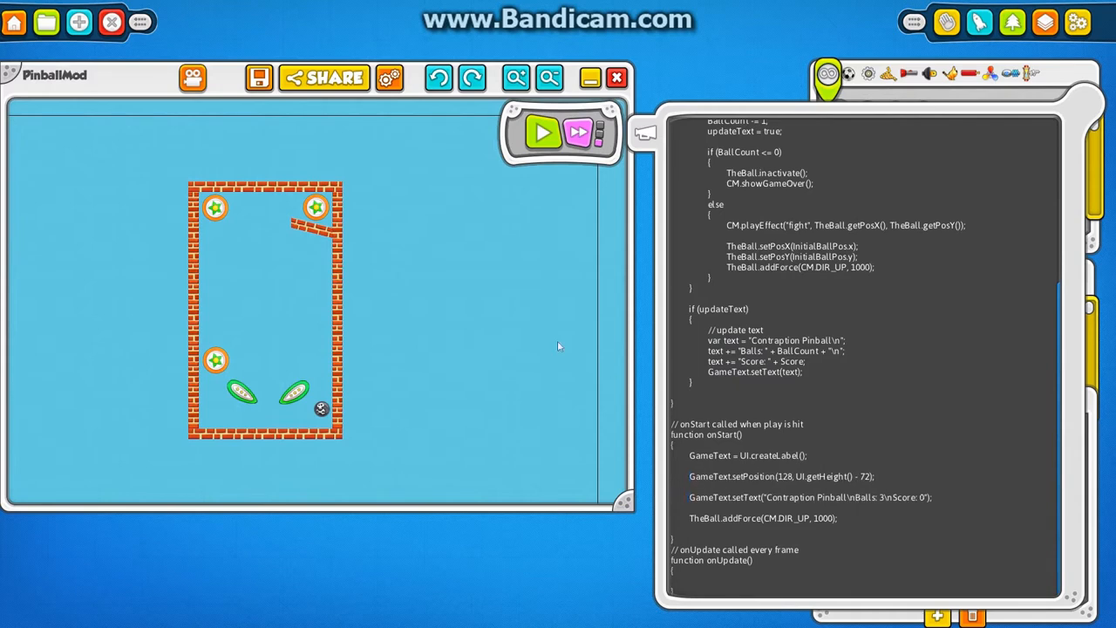
Run PinballMod, watch the Balls/Score label update, then stop the run.
{"action": "left_click", "coordinate": [543, 133]}
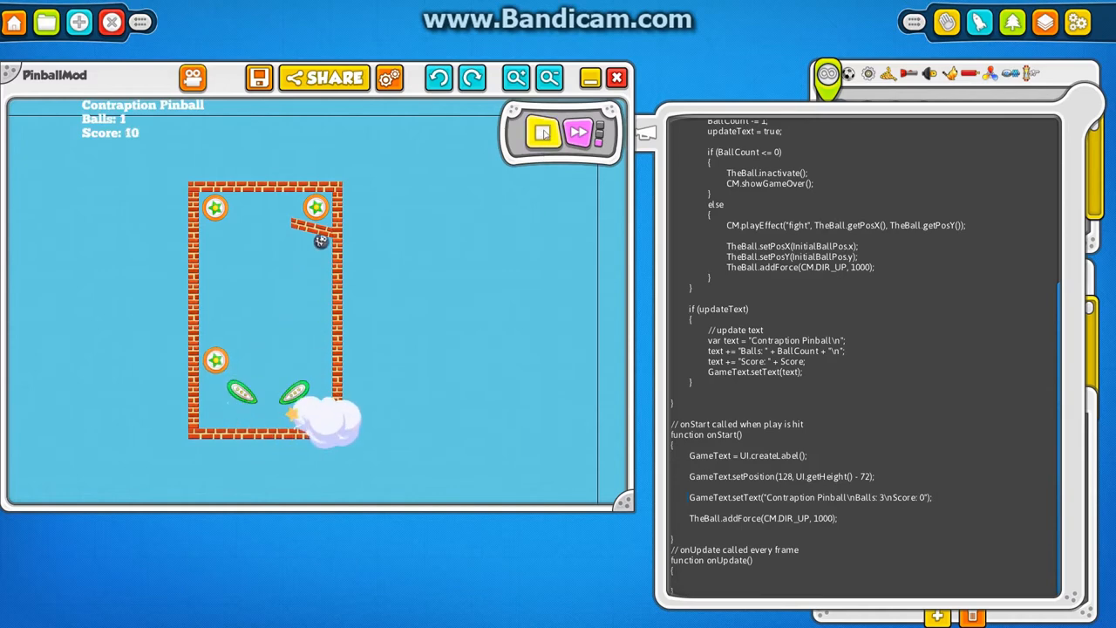
{"action": "left_click", "coordinate": [543, 132]}
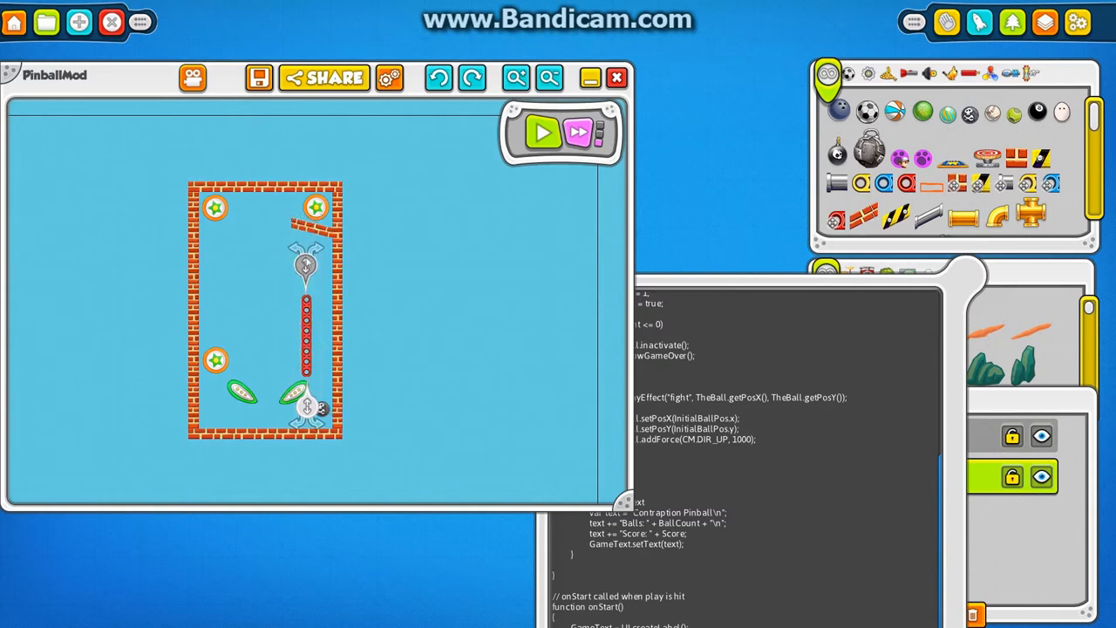
Bring the PinballMod script window back in front of the parts bin.
{"action": "left_click", "coordinate": [542, 132]}
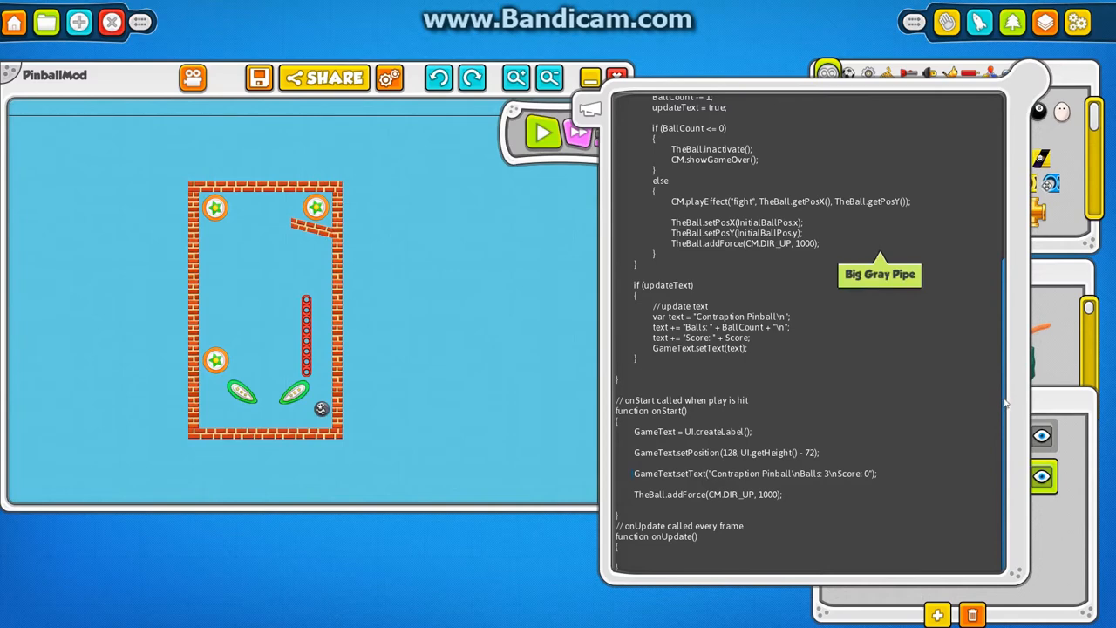
Add 'BallIsDead = true;' after Score = 0 in the script.
{"action": "scroll", "scroll_direction": "up", "scroll_amount": 3}
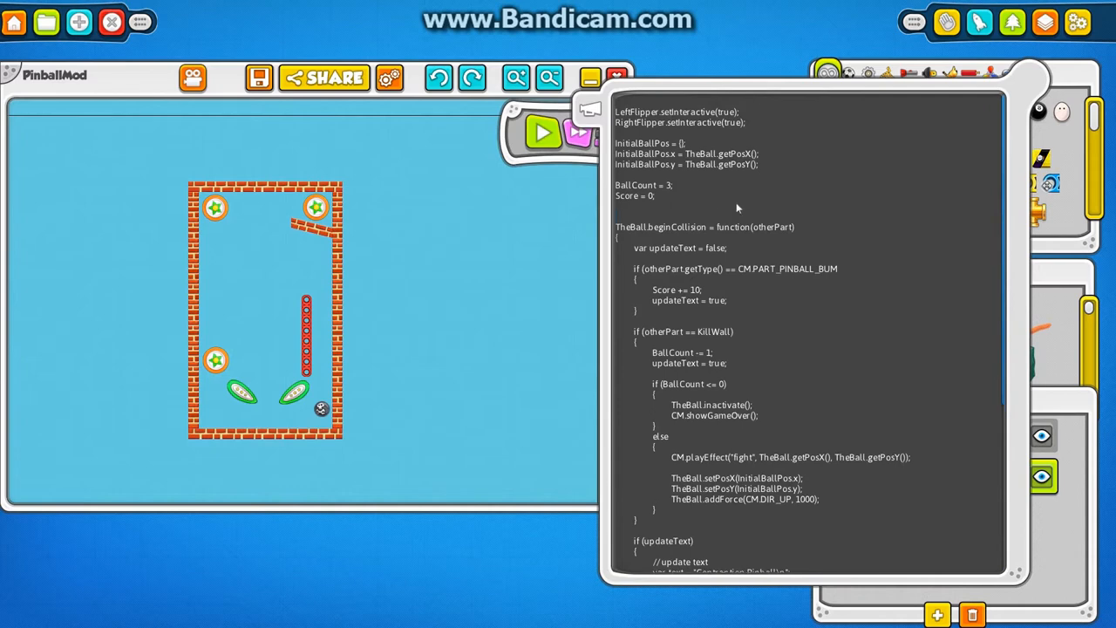
{"action": "type", "text": "BallIsDead = true;"}
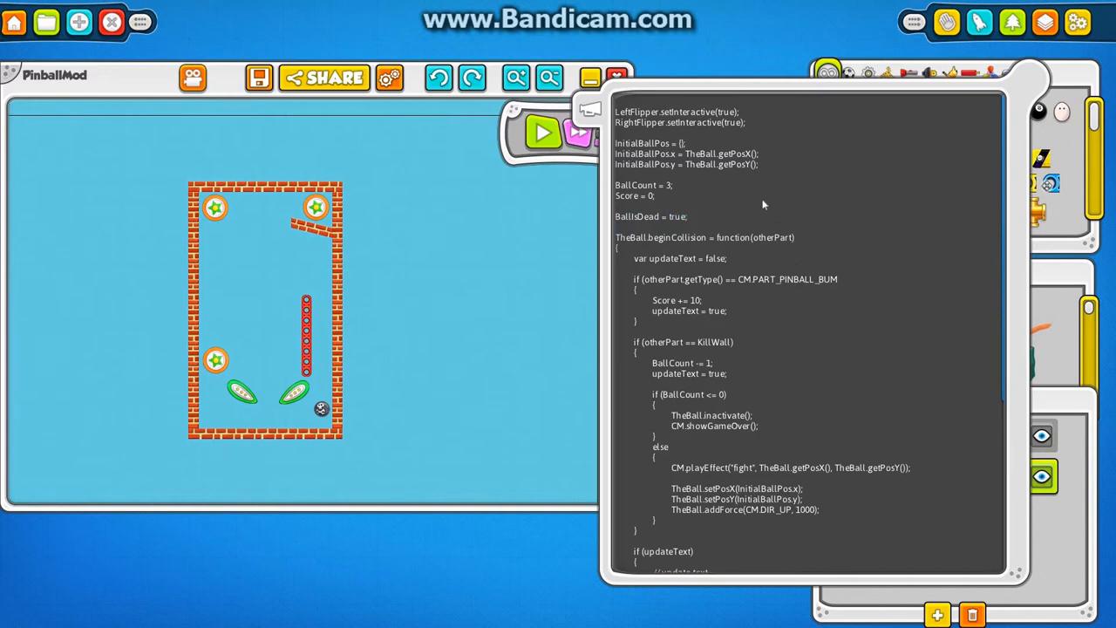
{"action": "scroll", "scroll_direction": "down", "scroll_amount": 3}
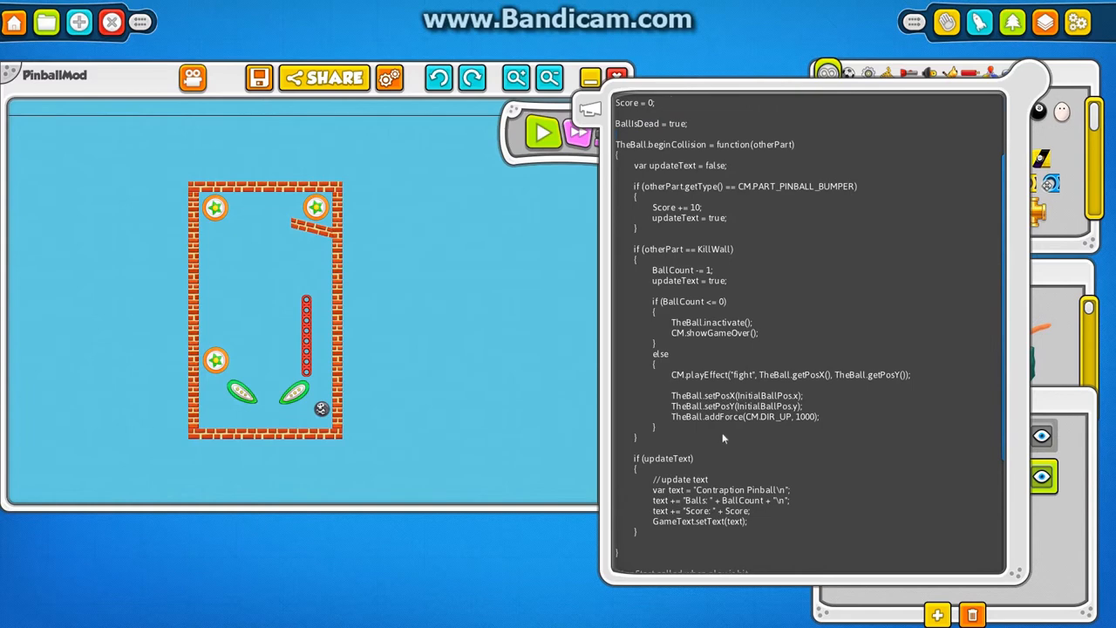
{"action": "scroll", "scroll_direction": "up", "scroll_amount": 3}
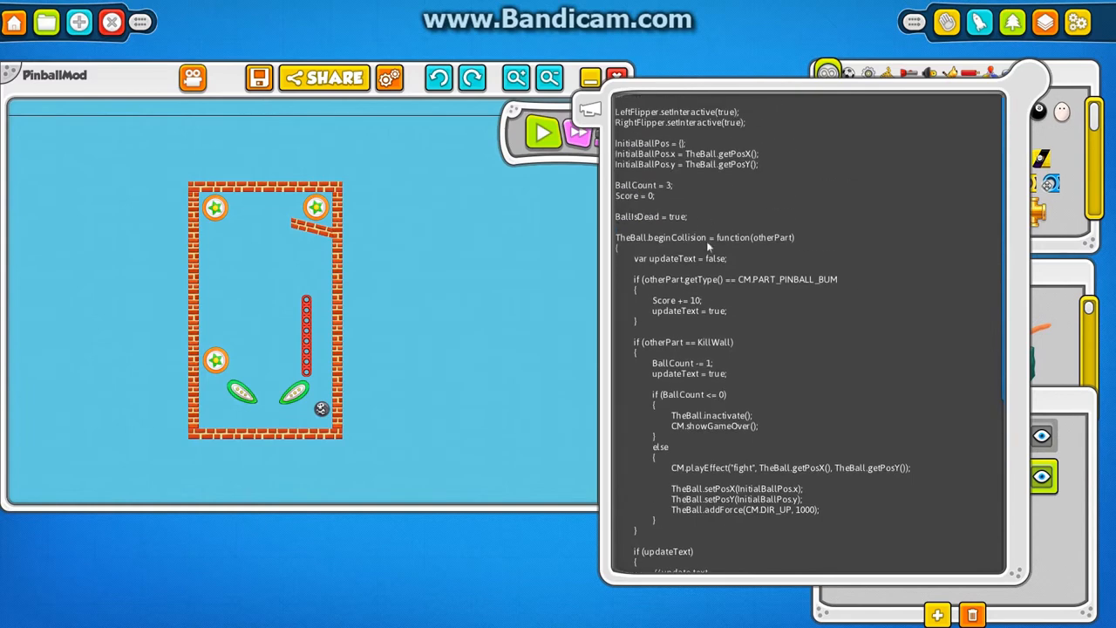
{"action": "scroll", "scroll_direction": "down", "scroll_amount": 3}
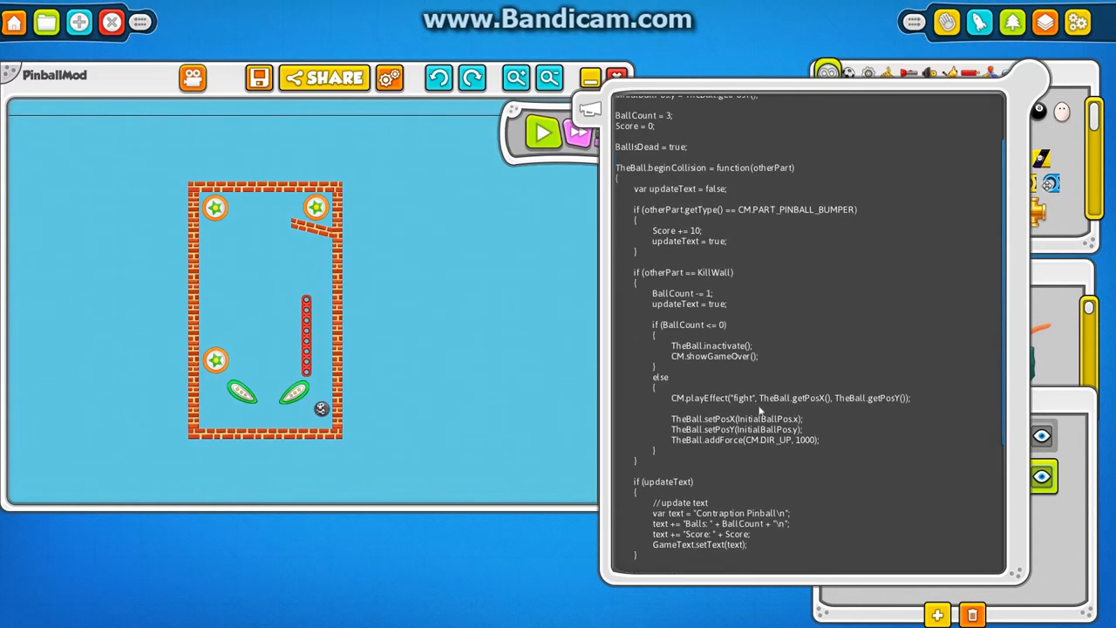
{"action": "scroll", "scroll_direction": "down", "scroll_amount": 3}
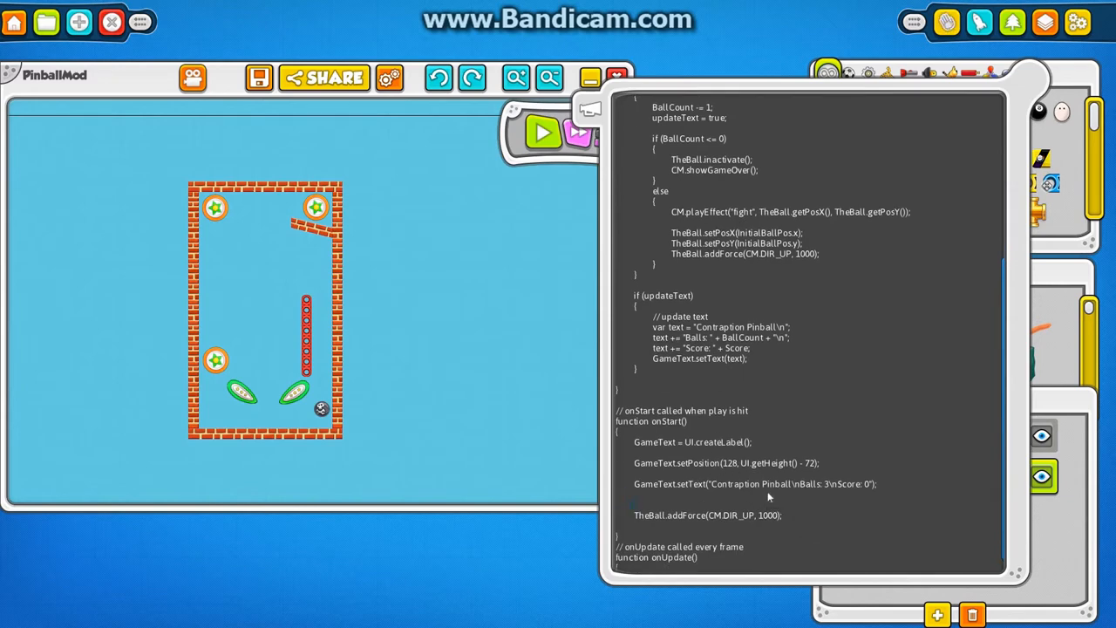
Replace onStart's addForce with BallIsDead = true and set it in the KillWall else block.
{"action": "type", "text": "BallIsDead = true;"}
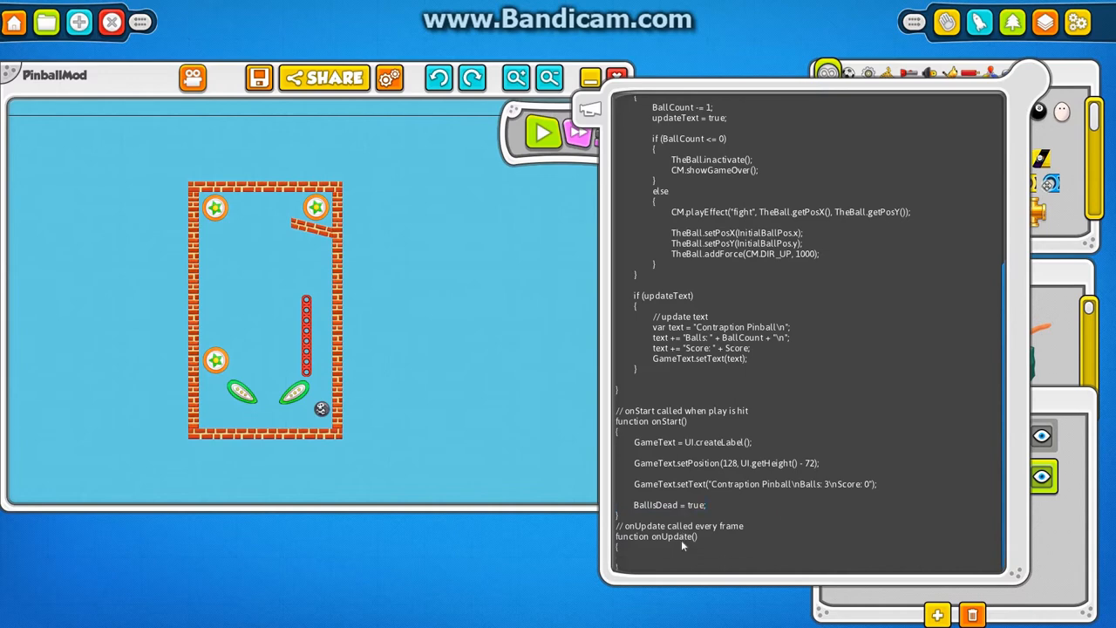
{"action": "scroll", "scroll_direction": "up", "scroll_amount": 3}
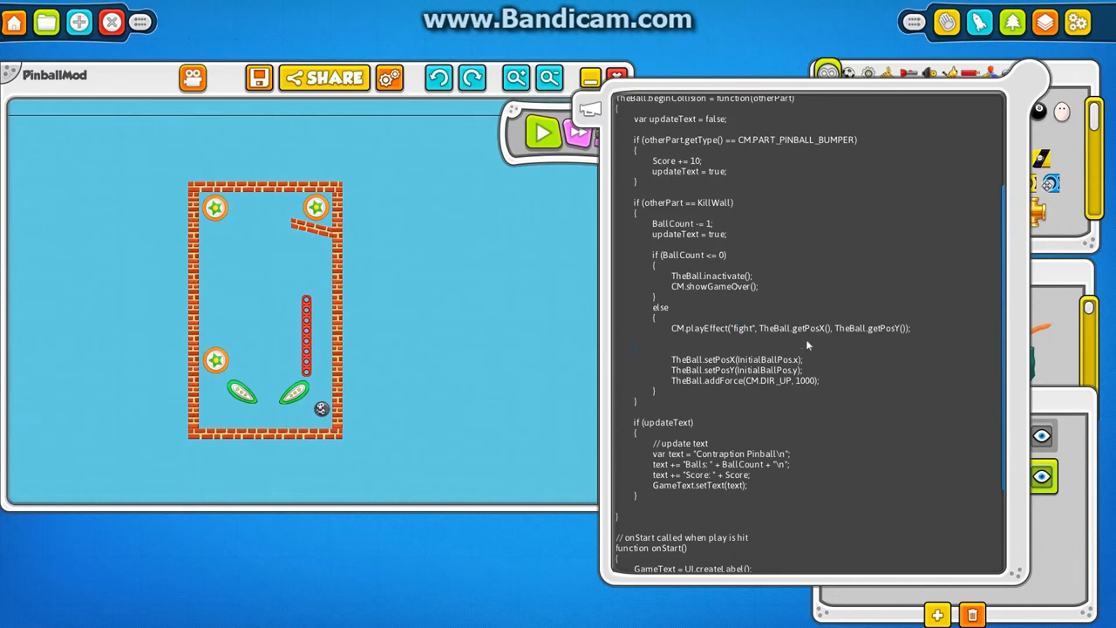
{"action": "type", "text": "B"}
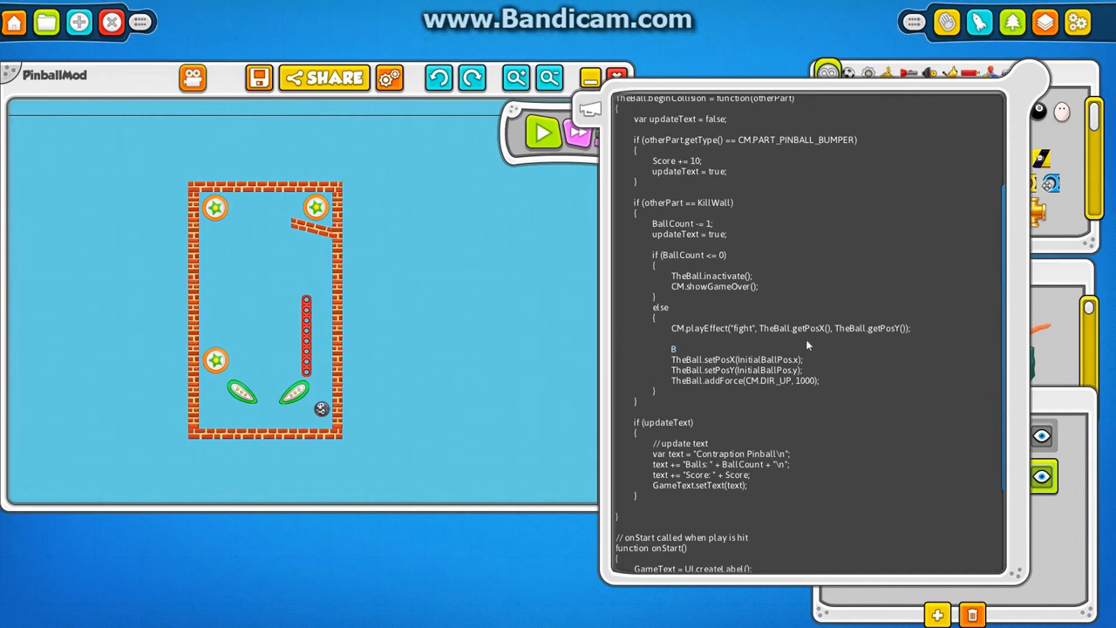
{"action": "type", "text": "allIsDead = true;"}
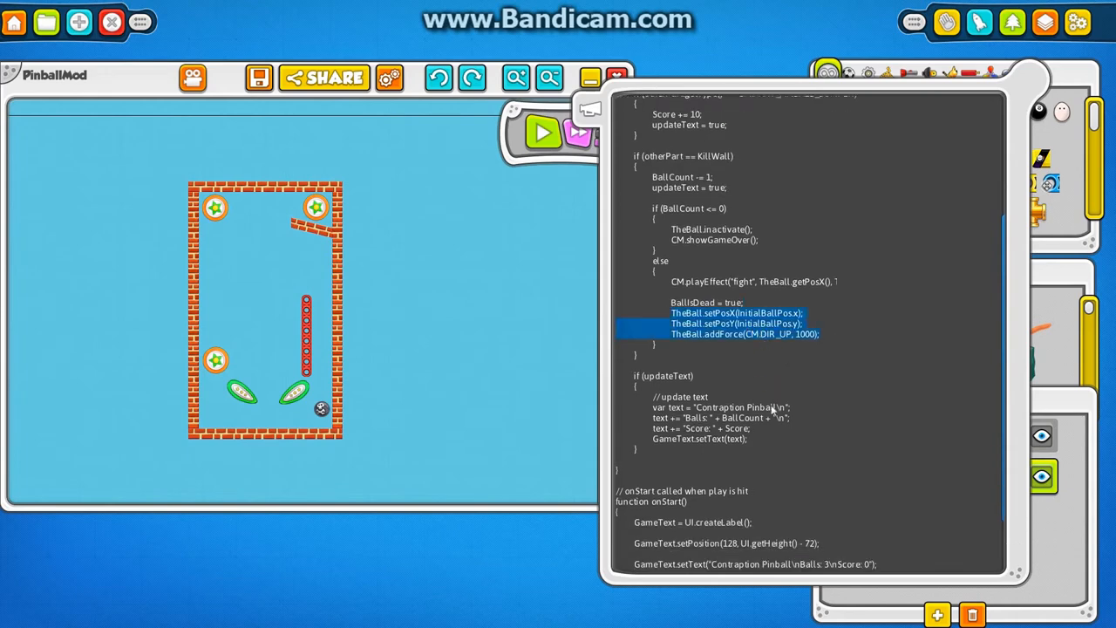
{"action": "scroll", "scroll_direction": "down", "scroll_amount": 3}
{"action": "type", "text": "function onKeyUp("}
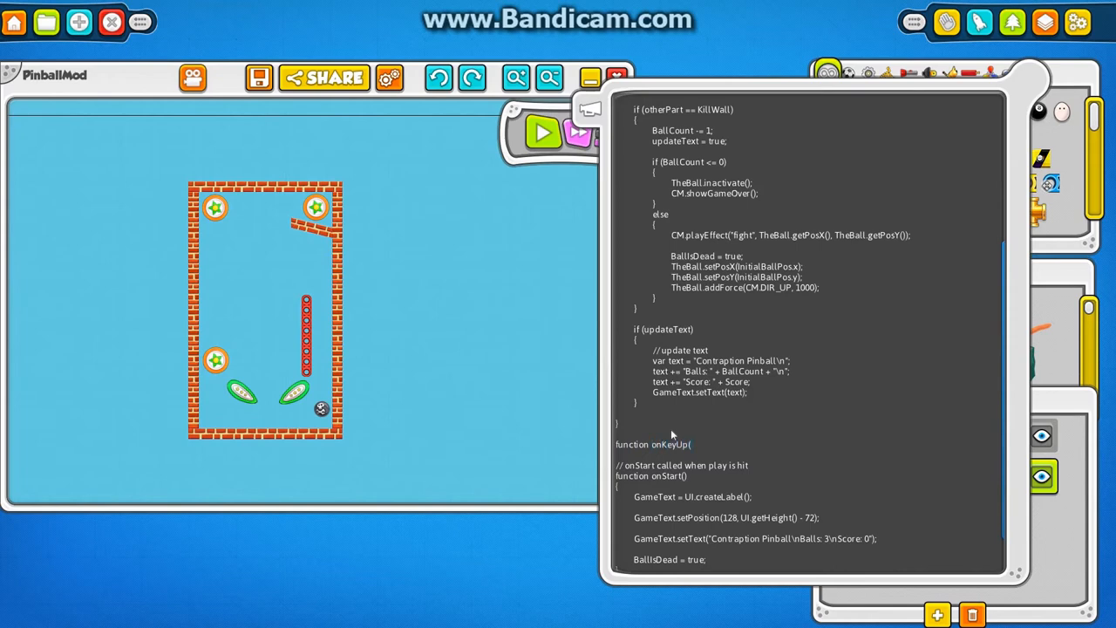
Write onKeyUp(keyCode) with an empty if (keyCode==CM.KEY_UP_ARROW && BallIsDead) block.
{"action": "type", "text": "keyCode)"}
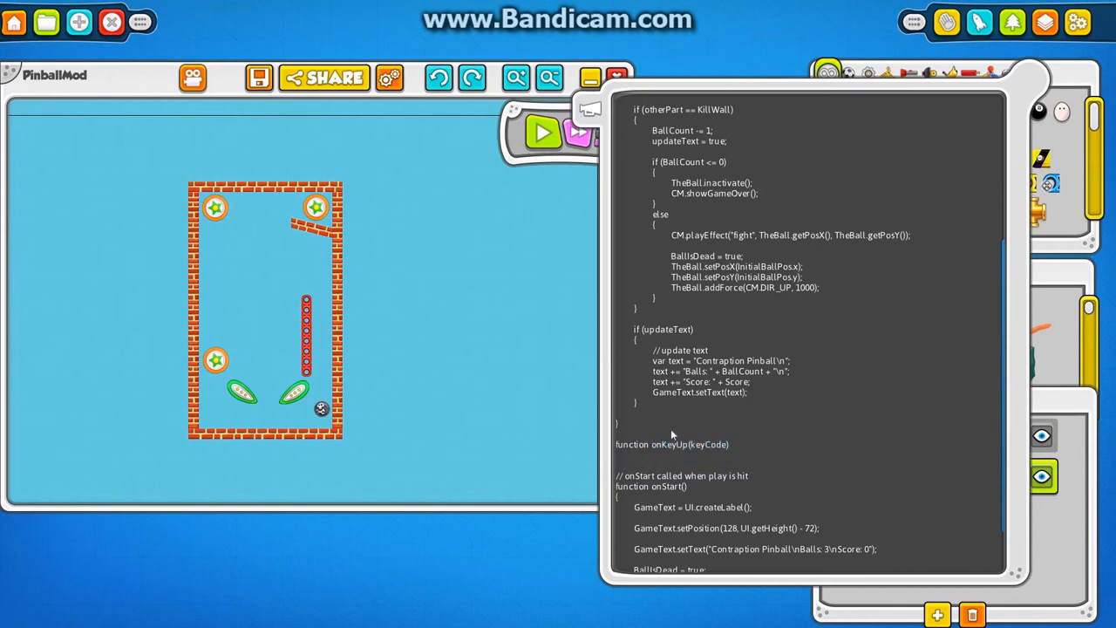
{"action": "scroll", "scroll_direction": "down", "scroll_amount": 3}
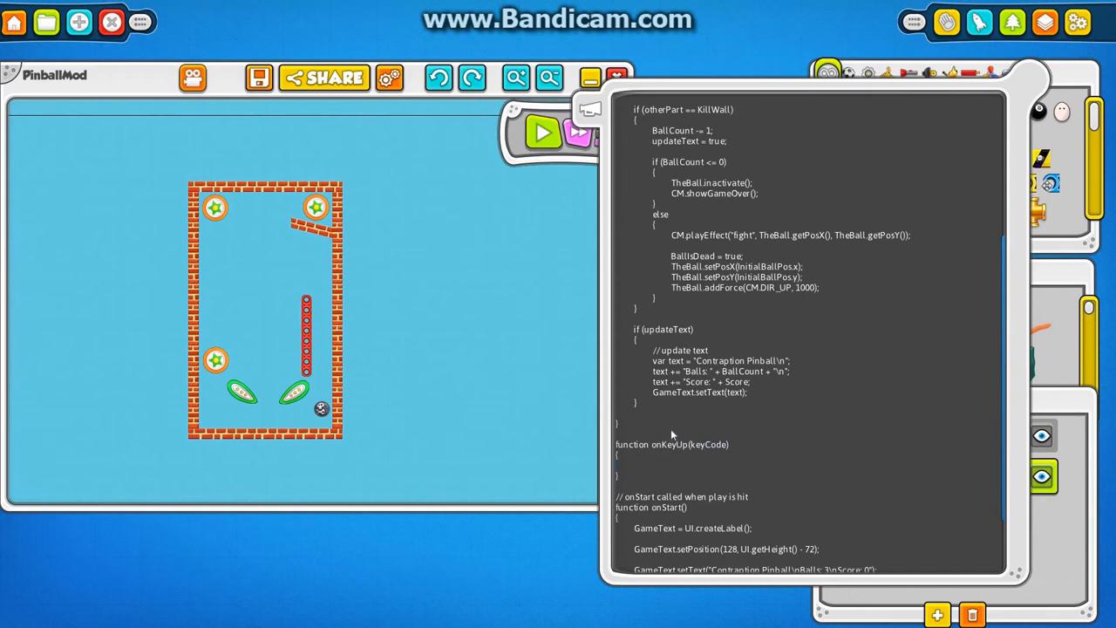
{"action": "type", "text": "if (key"}
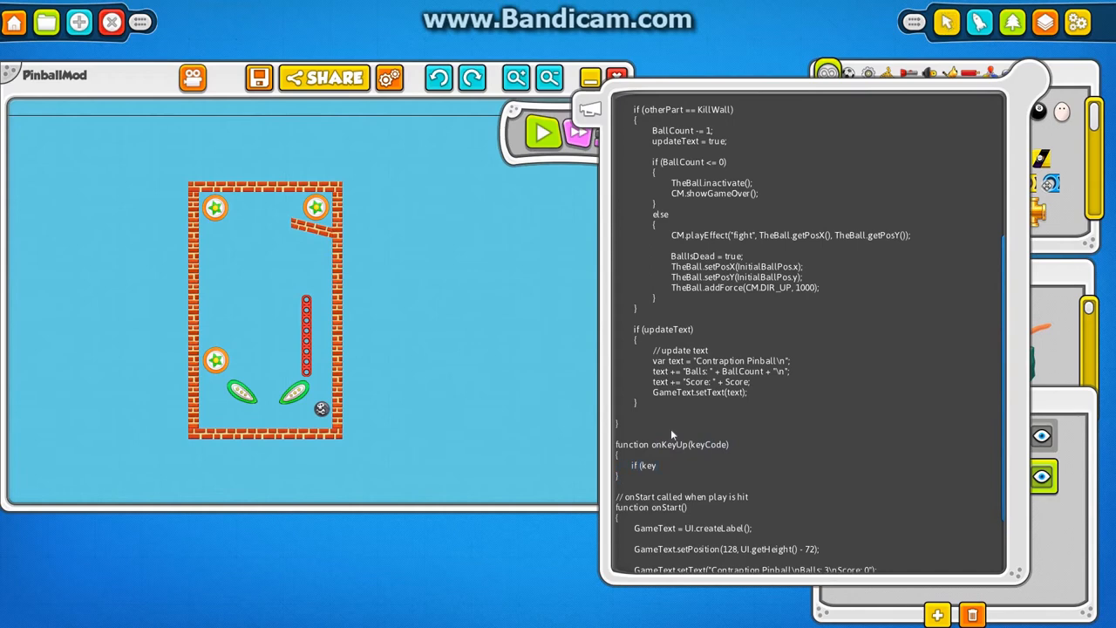
{"action": "type", "text": "Code==CM"}
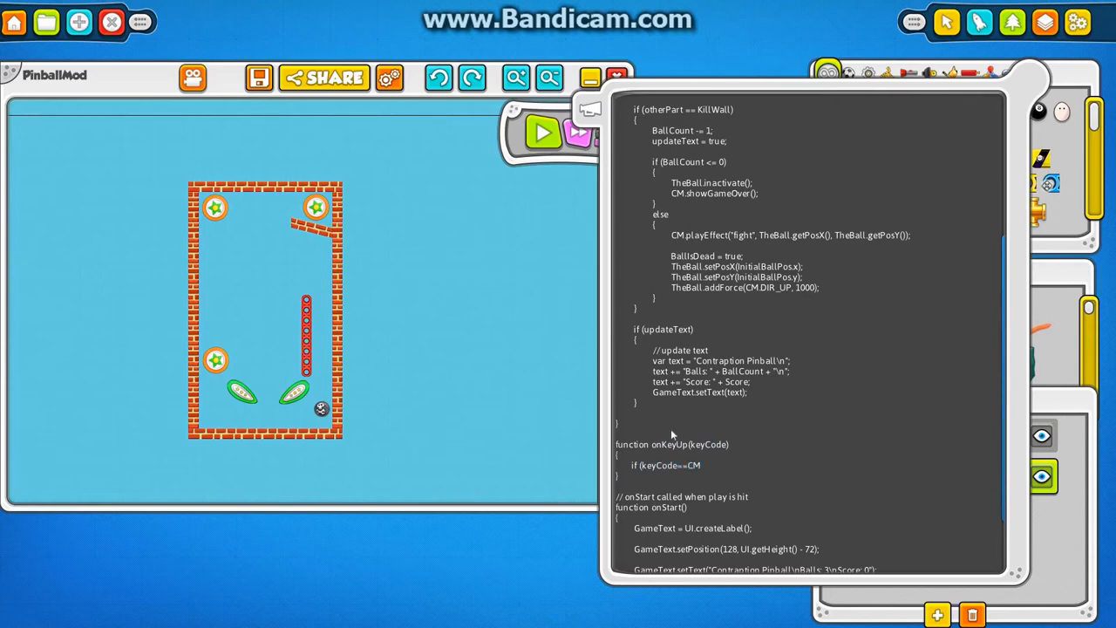
{"action": "type", "text": ".KEY_UP_ARROW && BallIsDead"}
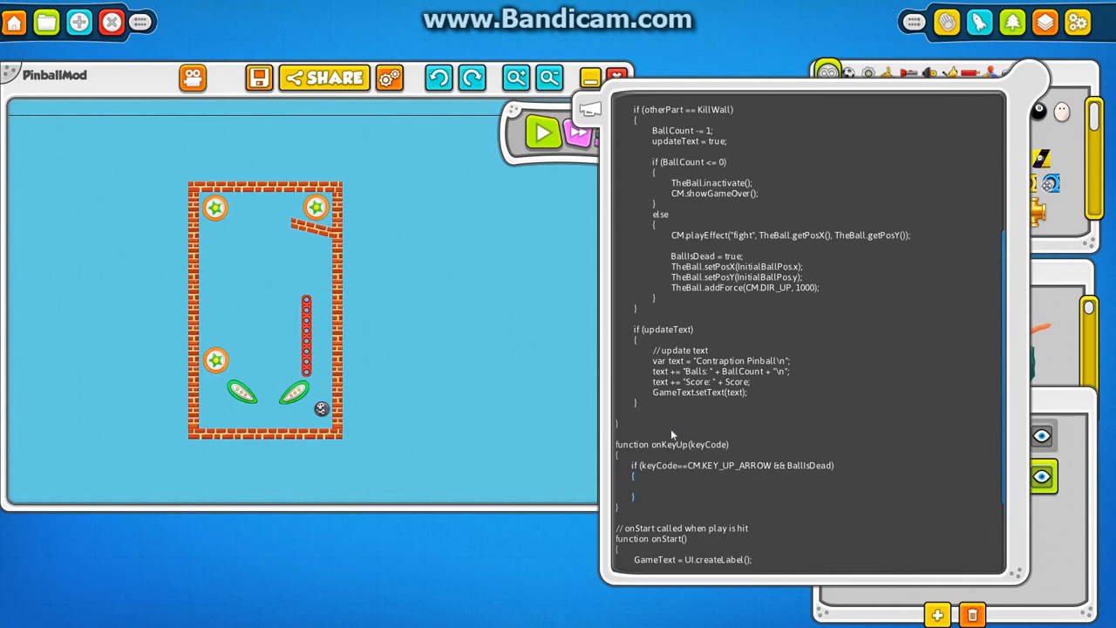
Move the setPosX/setPosY/addForce lines into onKeyUp's if block, adding BallIsDead = false.
{"action": "left_click_drag", "start_coordinate": [671, 266], "coordinate": [820, 288]}
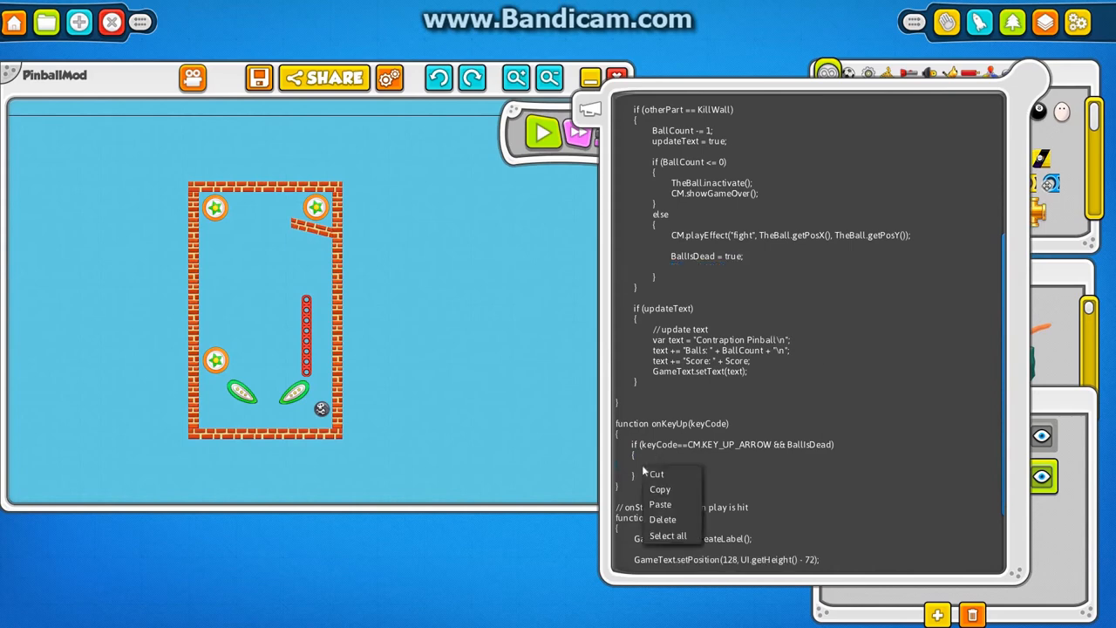
{"action": "left_click", "coordinate": [660, 504]}
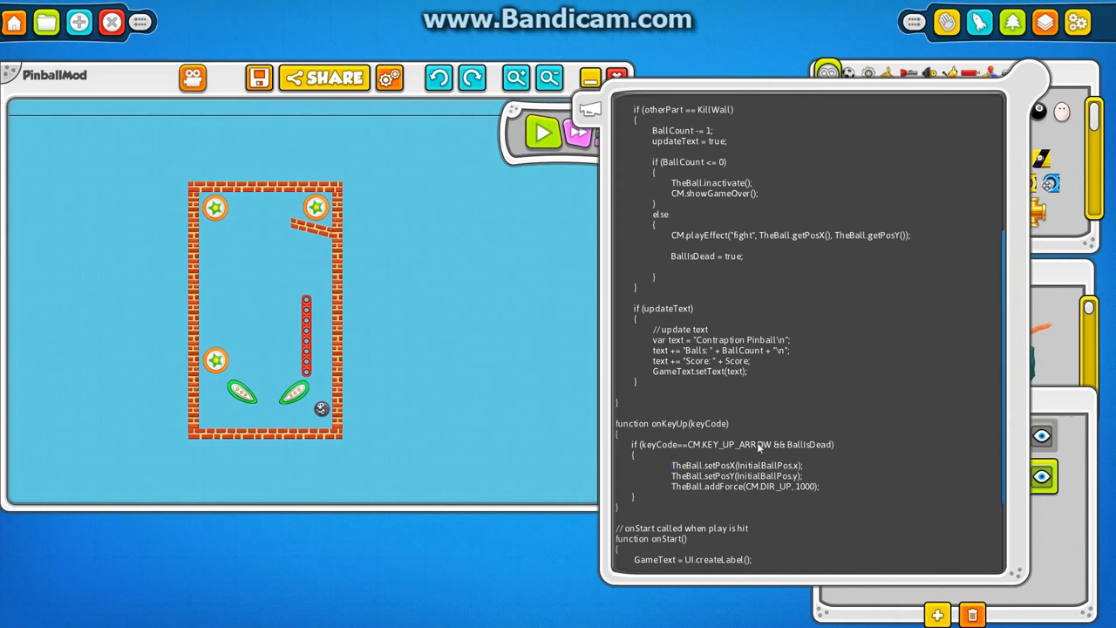
{"action": "mouse_move", "coordinate": [781, 418]}
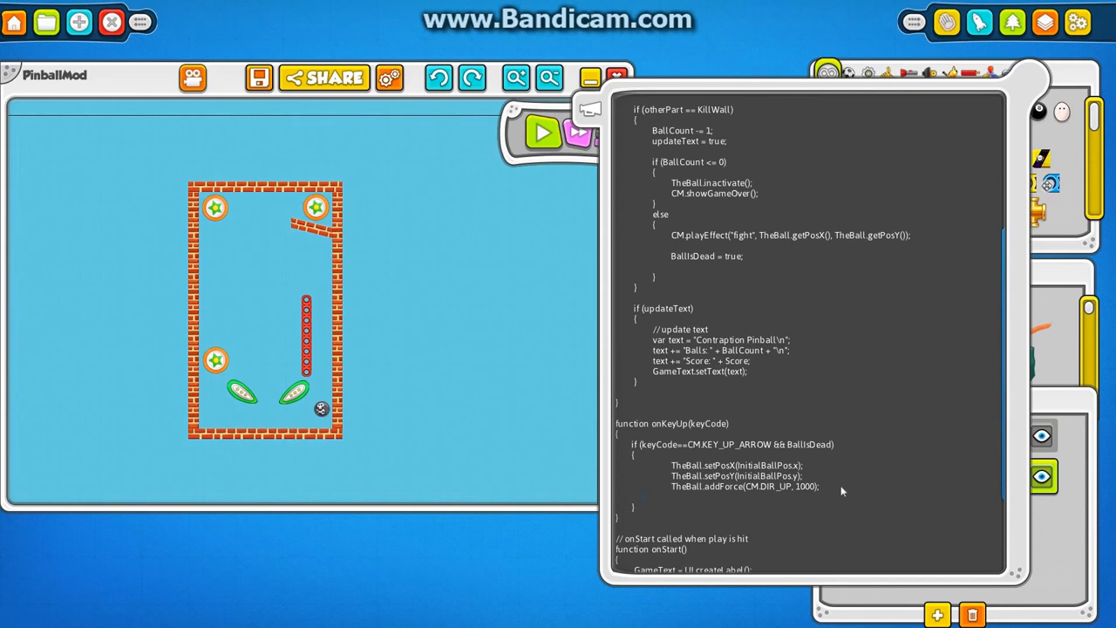
{"action": "type", "text": "BallIsDe"}
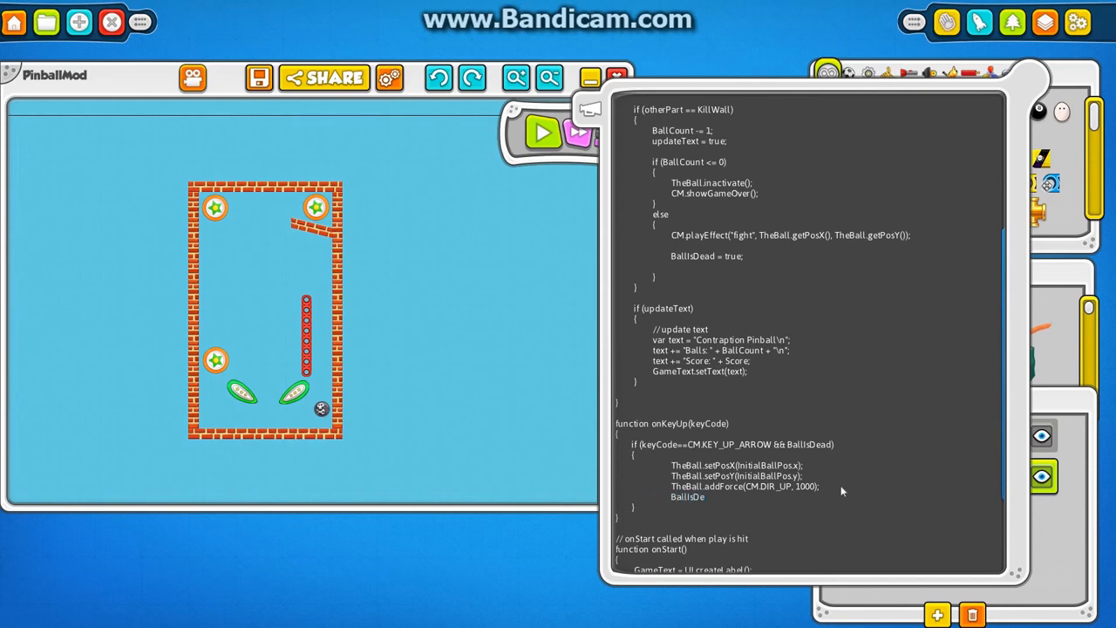
{"action": "scroll", "scroll_direction": "down", "scroll_amount": 3}
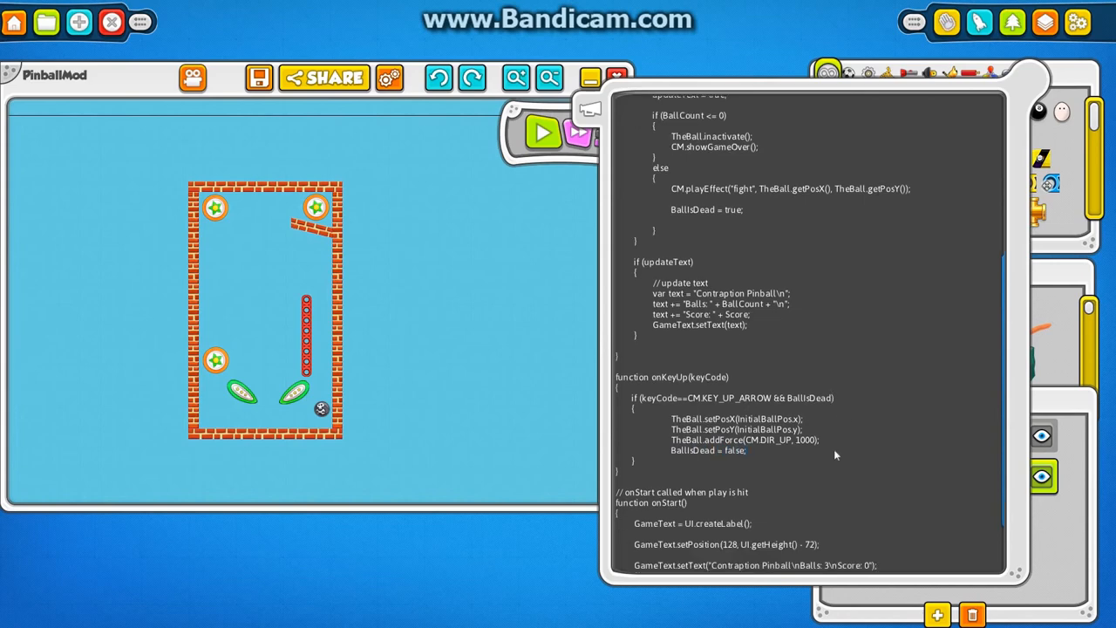
{"action": "scroll", "scroll_direction": "down", "scroll_amount": 3}
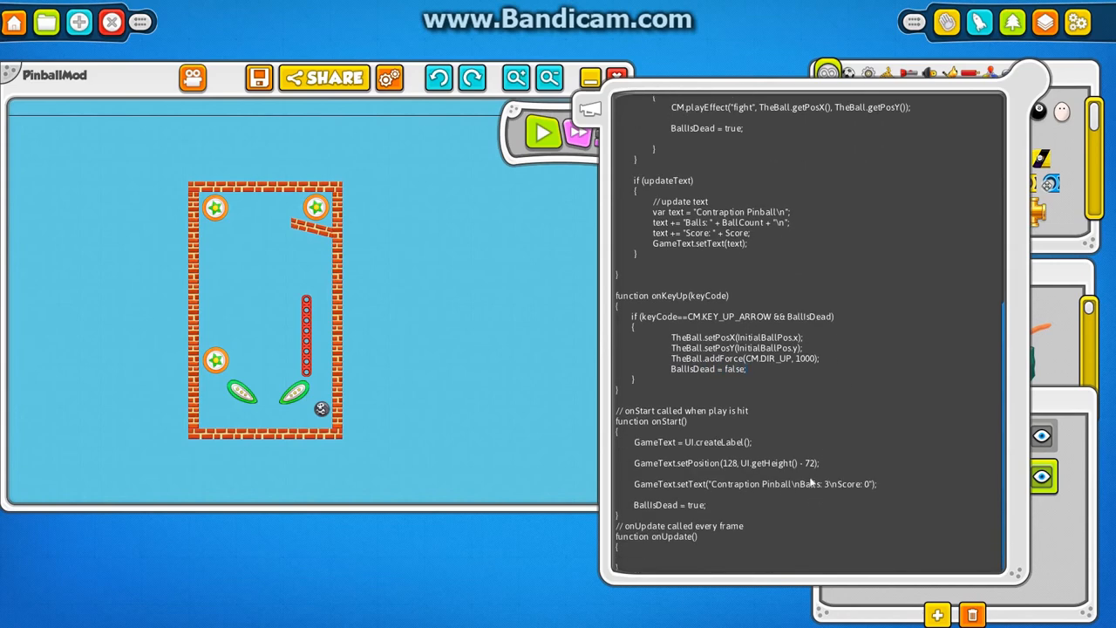
{"action": "scroll", "scroll_direction": "up", "scroll_amount": 3}
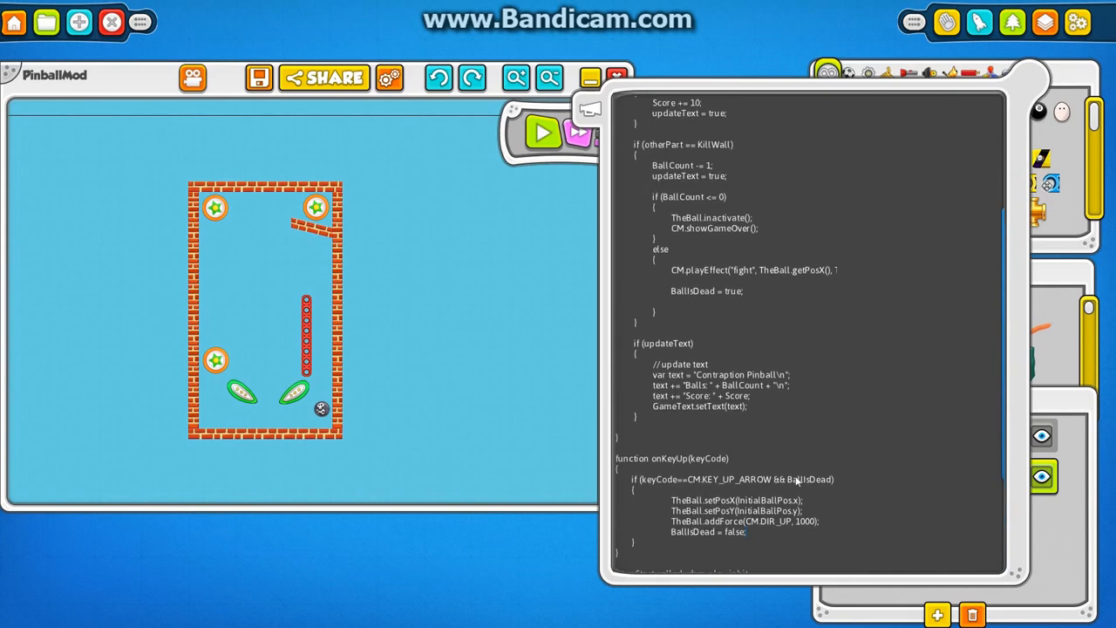
Change the KillWall check to if (otherPart == KillWall && !BallIsDead).
{"action": "scroll", "scroll_direction": "up", "scroll_amount": 3}
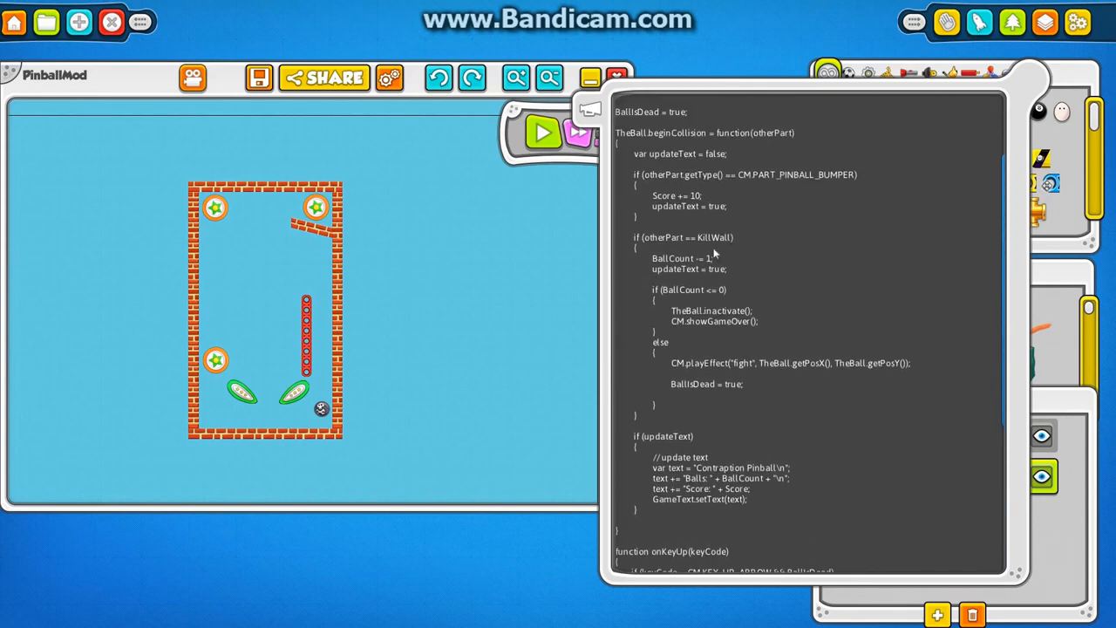
{"action": "mouse_move", "coordinate": [737, 250]}
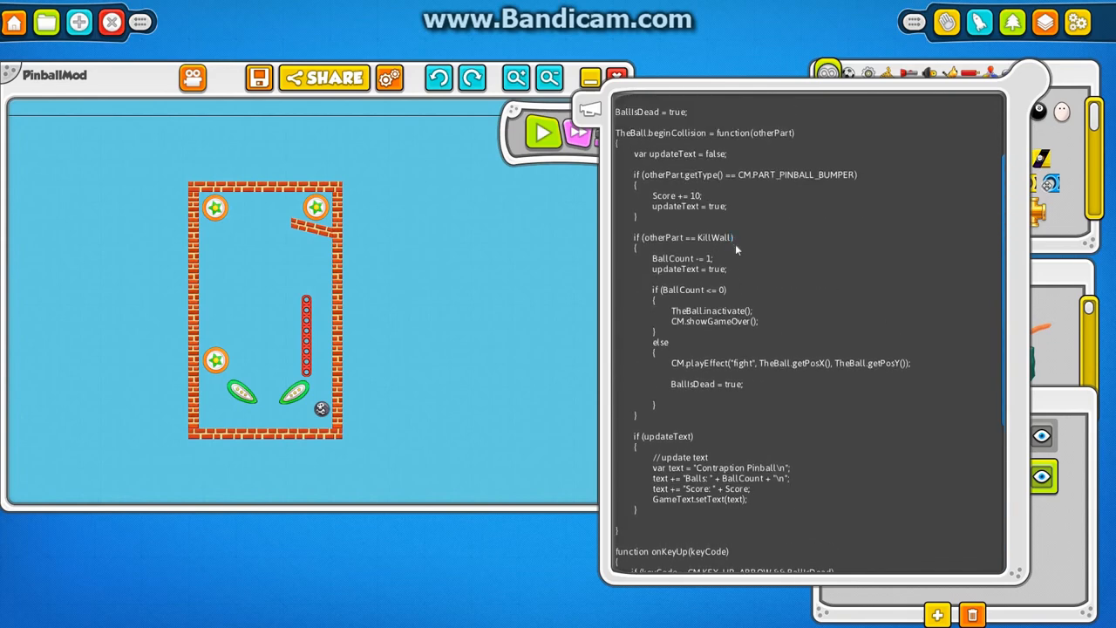
{"action": "mouse_move", "coordinate": [757, 266]}
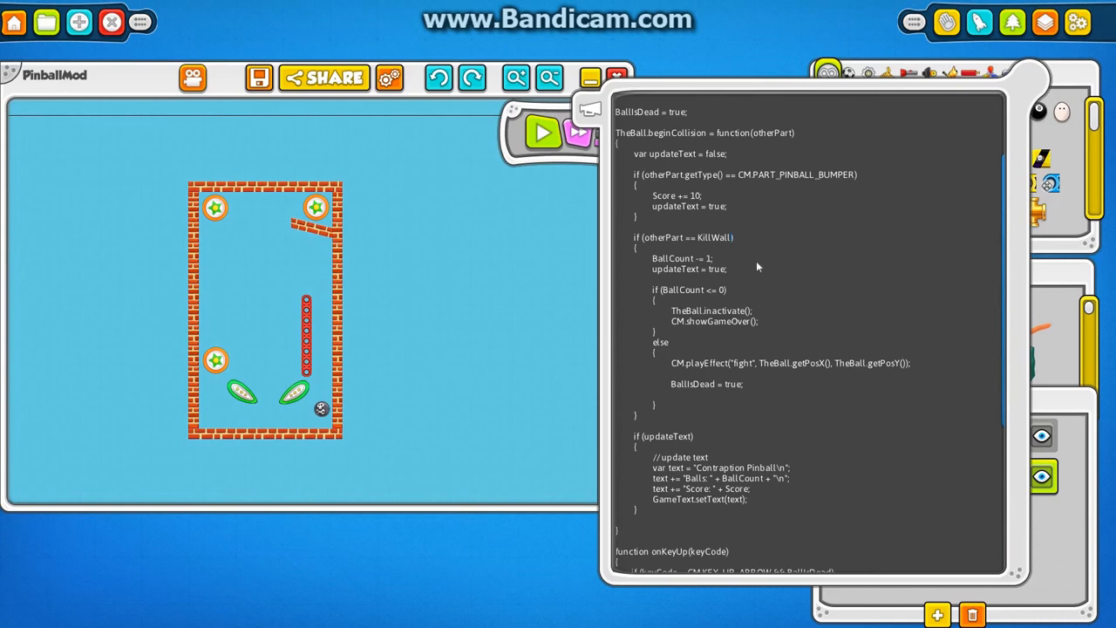
{"action": "type", "text": "&& !BallIsDead"}
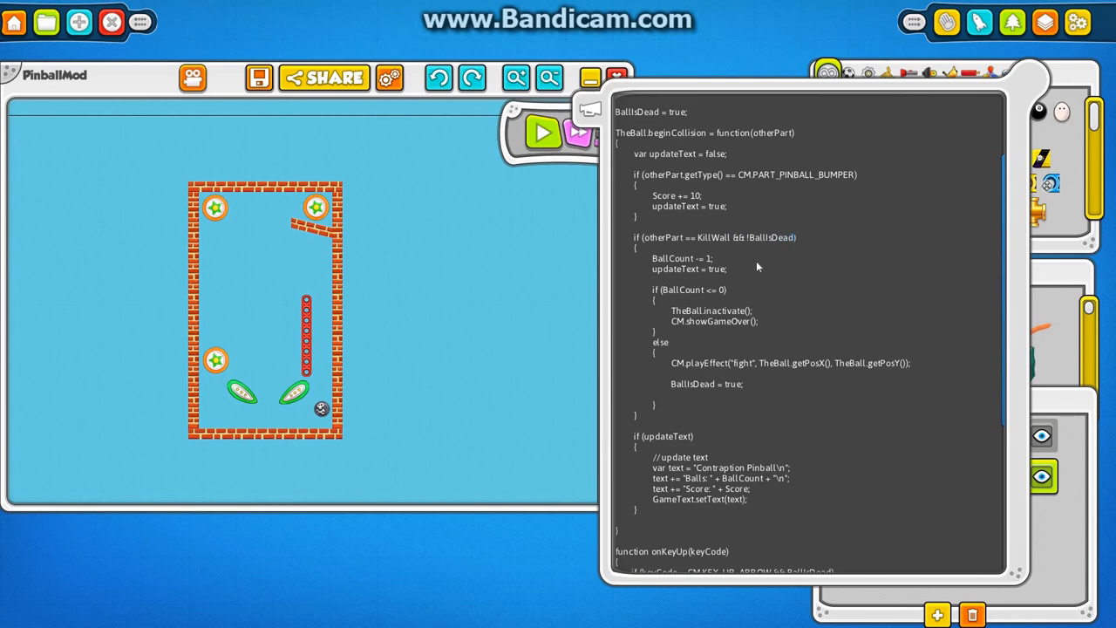
{"action": "mouse_move", "coordinate": [543, 133]}
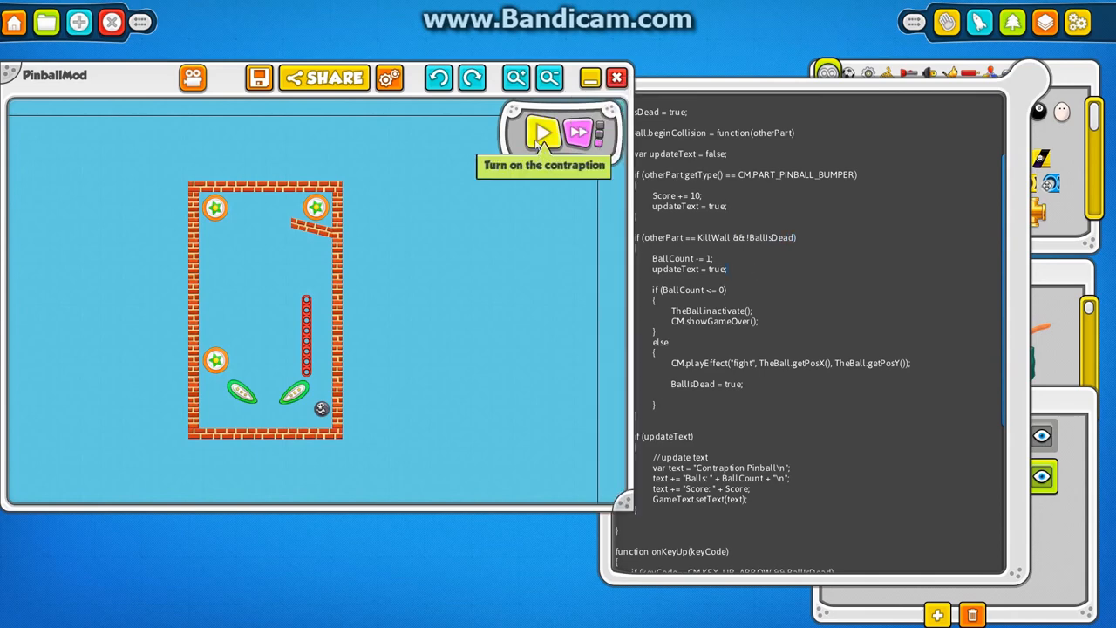
Play the edited pinball game to game over at score 10, then dismiss the prompt.
{"action": "left_click", "coordinate": [544, 133]}
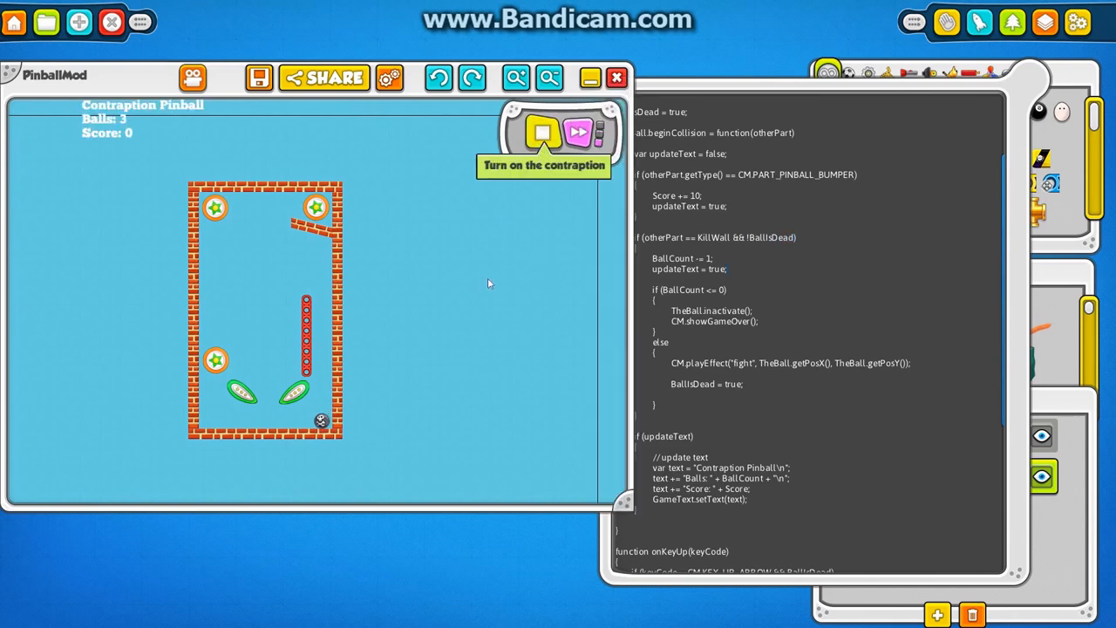
{"action": "left_click", "coordinate": [538, 133]}
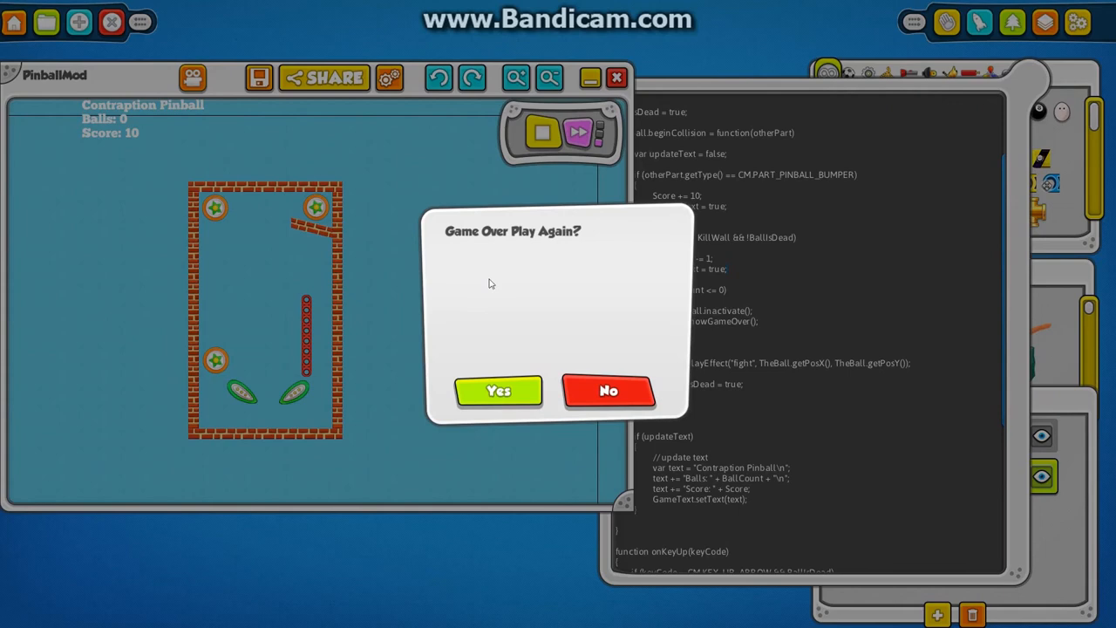
{"action": "left_click", "coordinate": [498, 391]}
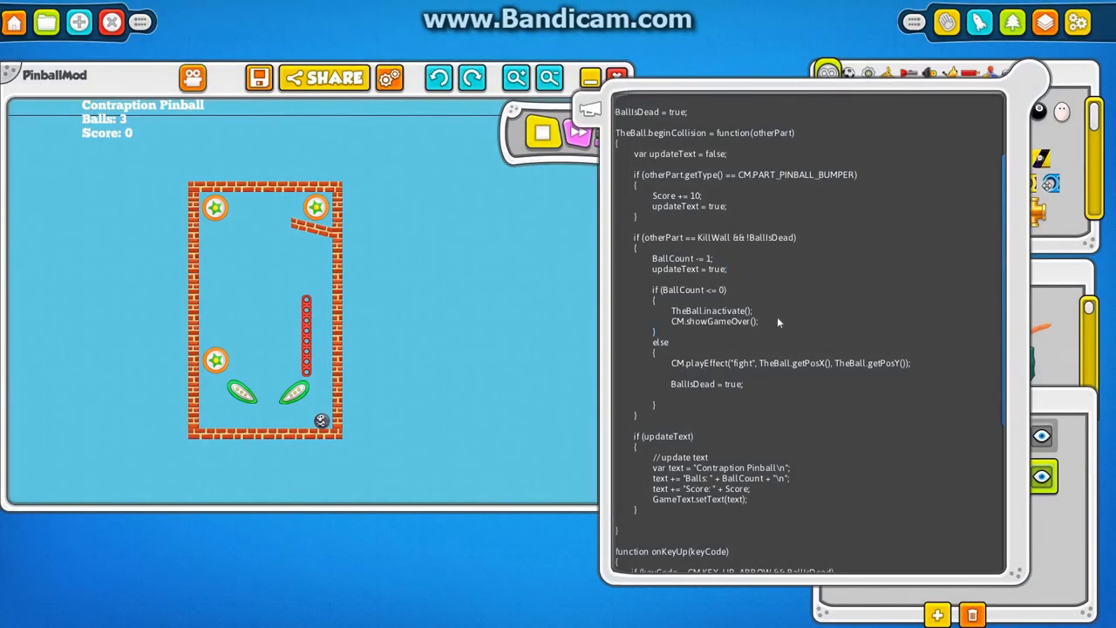
Exit the PinballMod contraption to the main menu, discarding unsaved script changes.
{"action": "scroll", "scroll_direction": "up", "scroll_amount": 3}
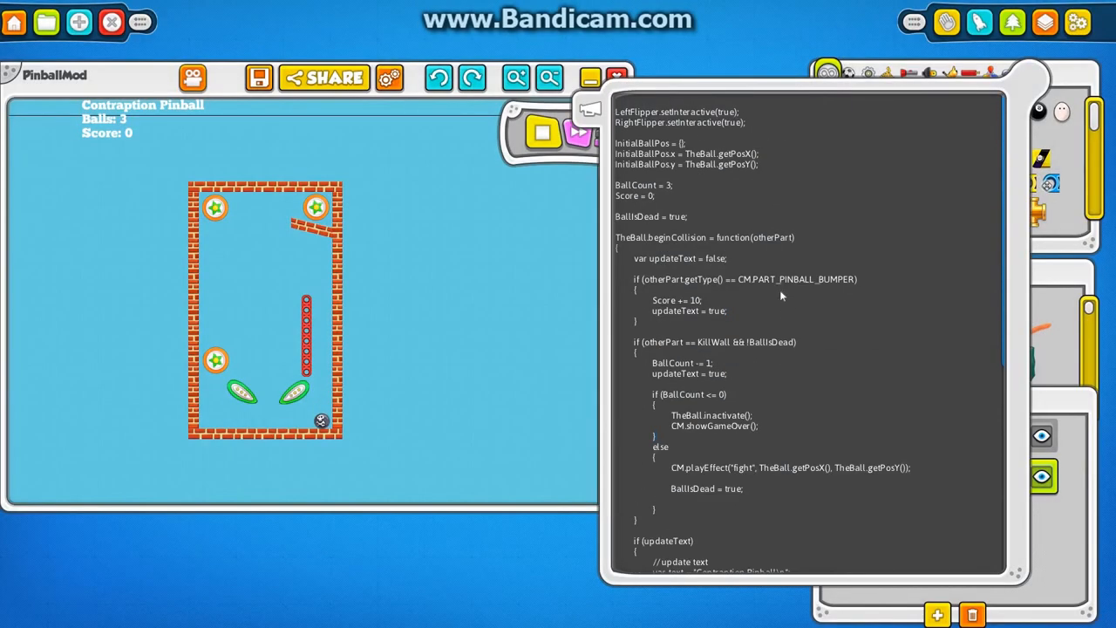
{"action": "mouse_move", "coordinate": [772, 345]}
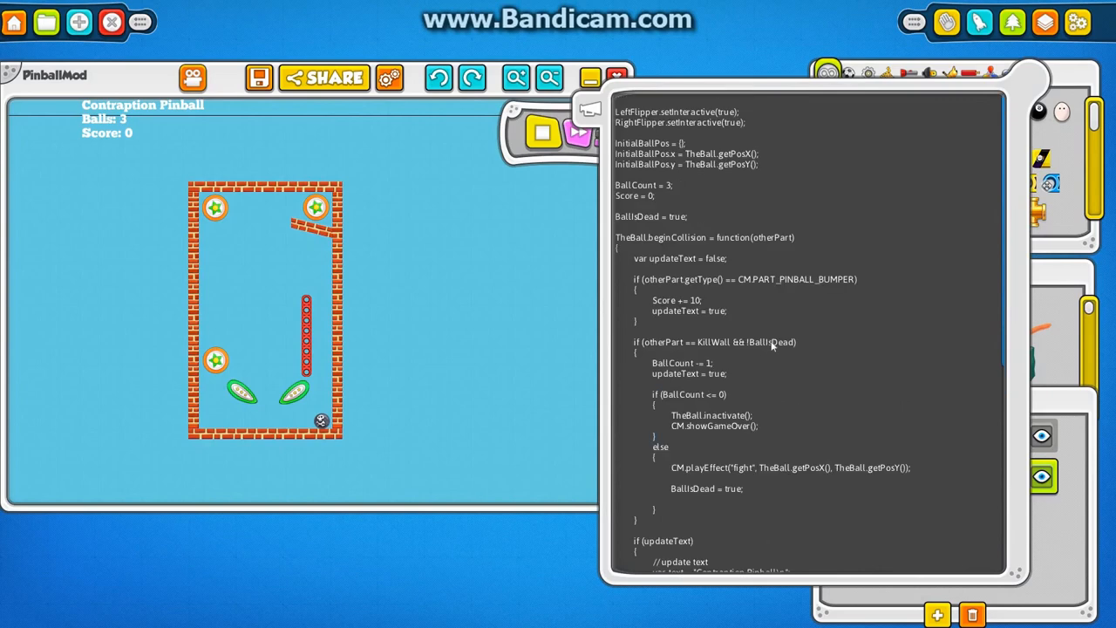
{"action": "mouse_move", "coordinate": [514, 305]}
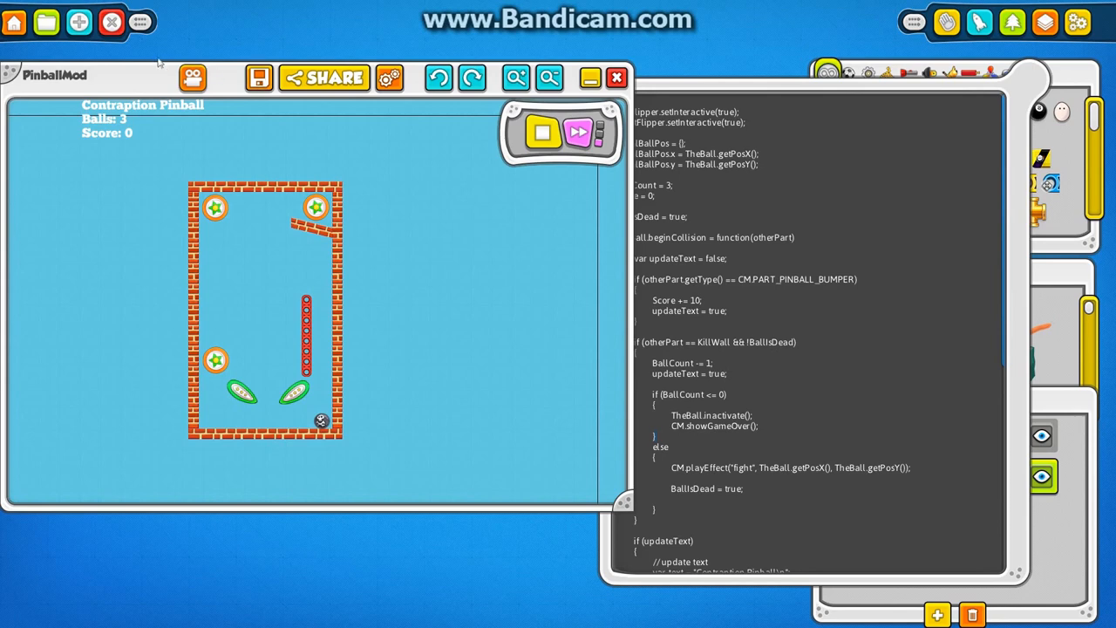
{"action": "left_click", "coordinate": [616, 78]}
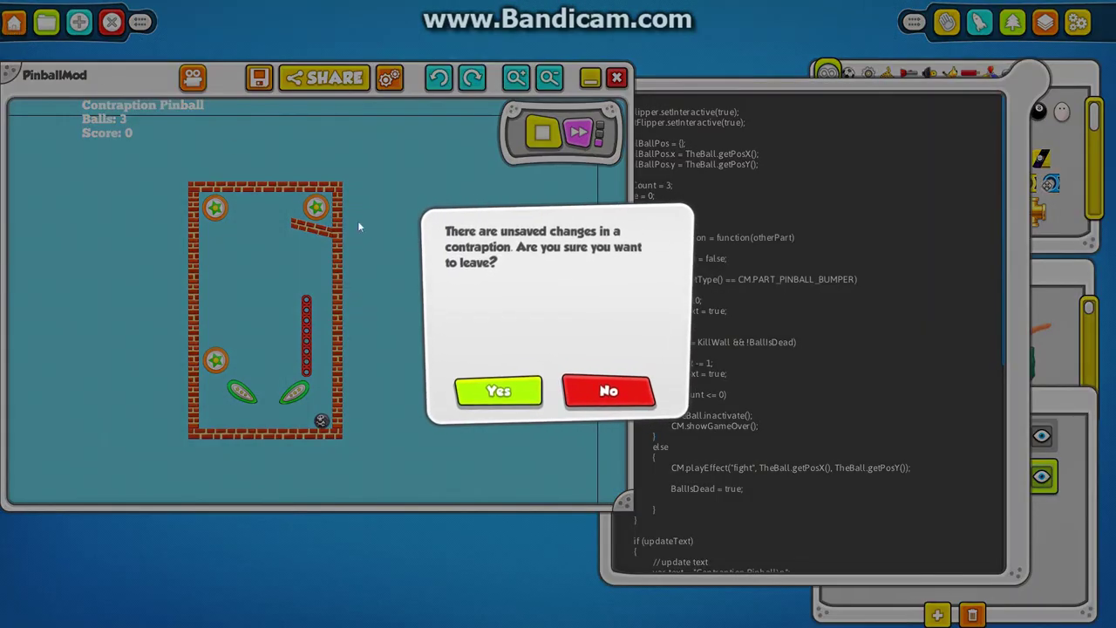
{"action": "left_click", "coordinate": [498, 391]}
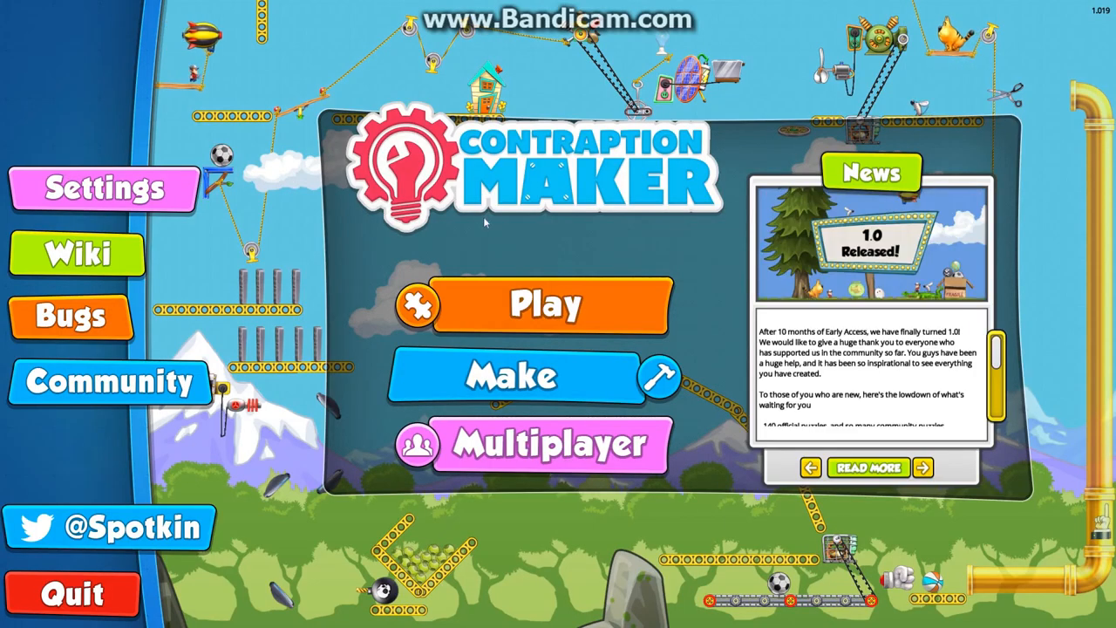